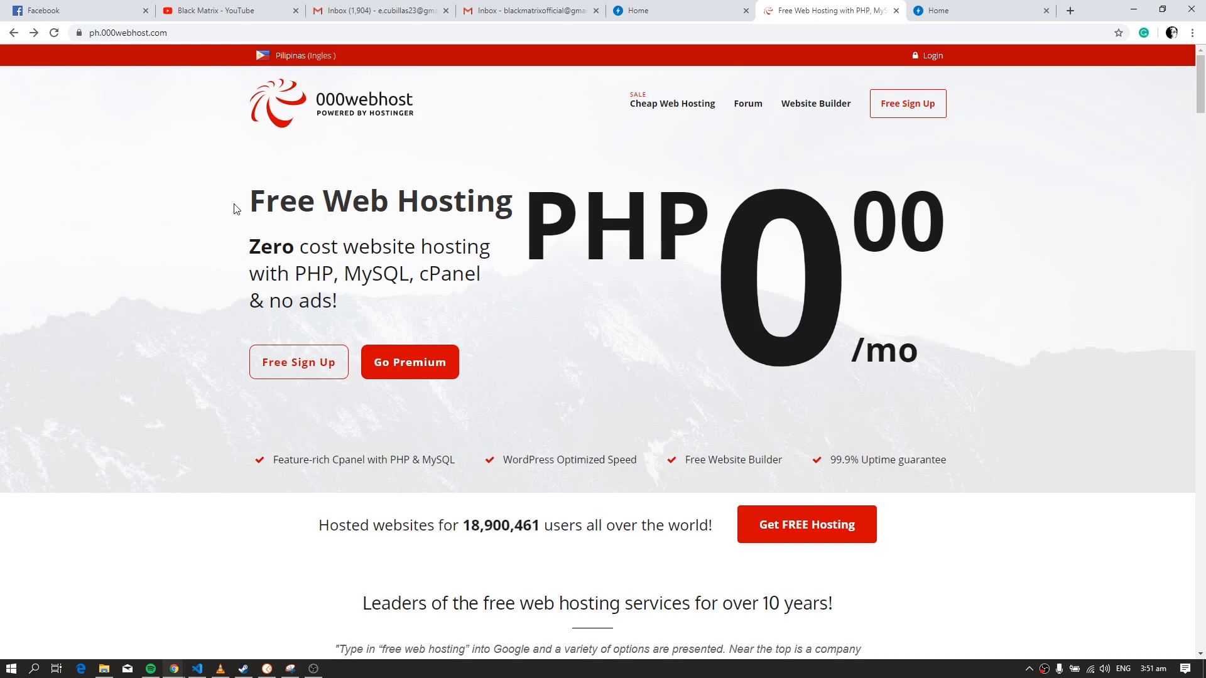
pyautogui.moveTo(660, 451)
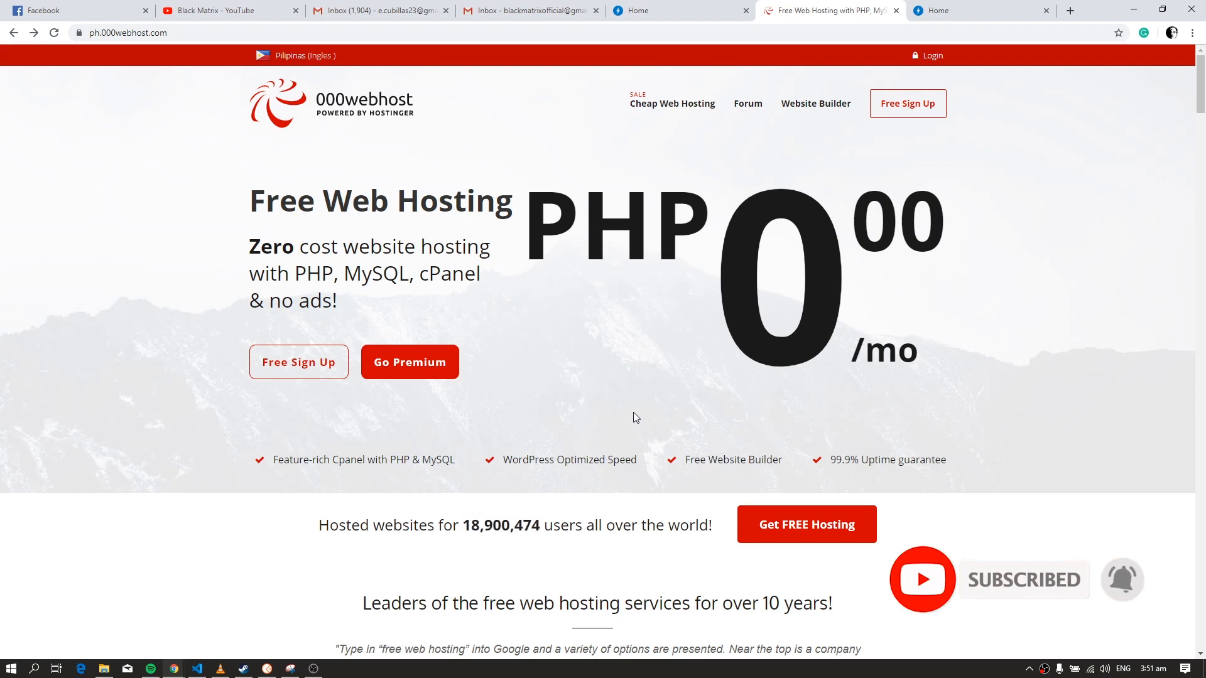
pyautogui.moveTo(632, 413)
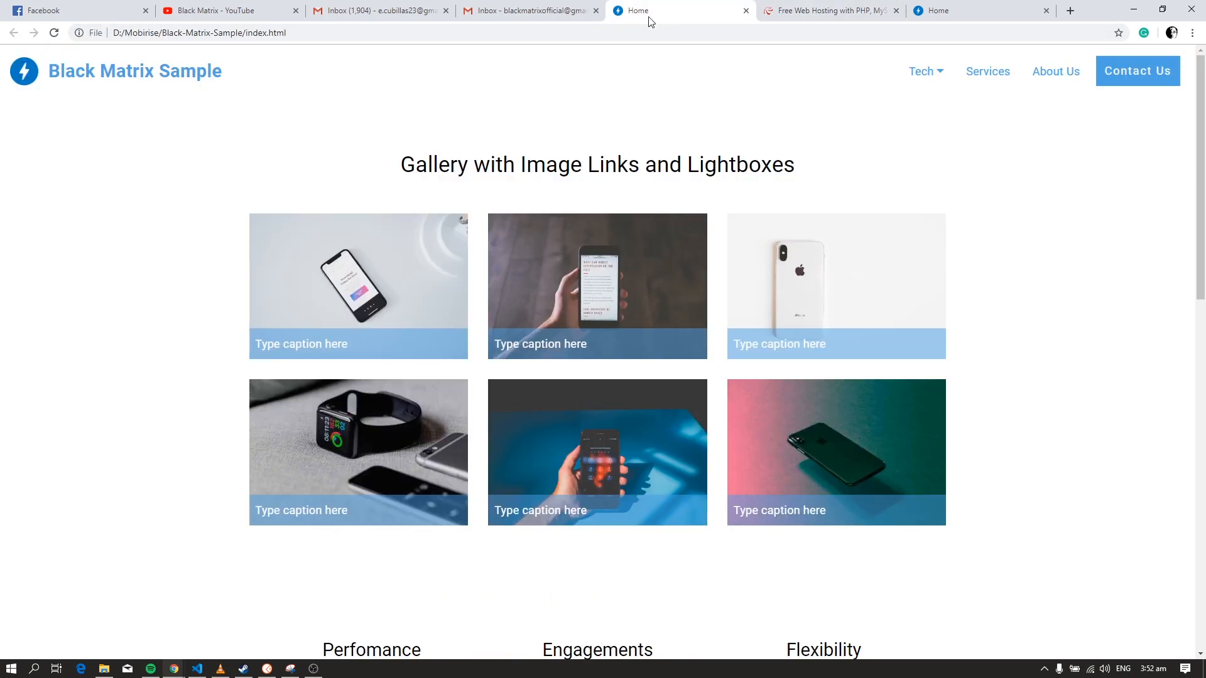
# - Scroll through the local Black-Matrix-Sample index.html gallery page
pyautogui.scroll(-3)
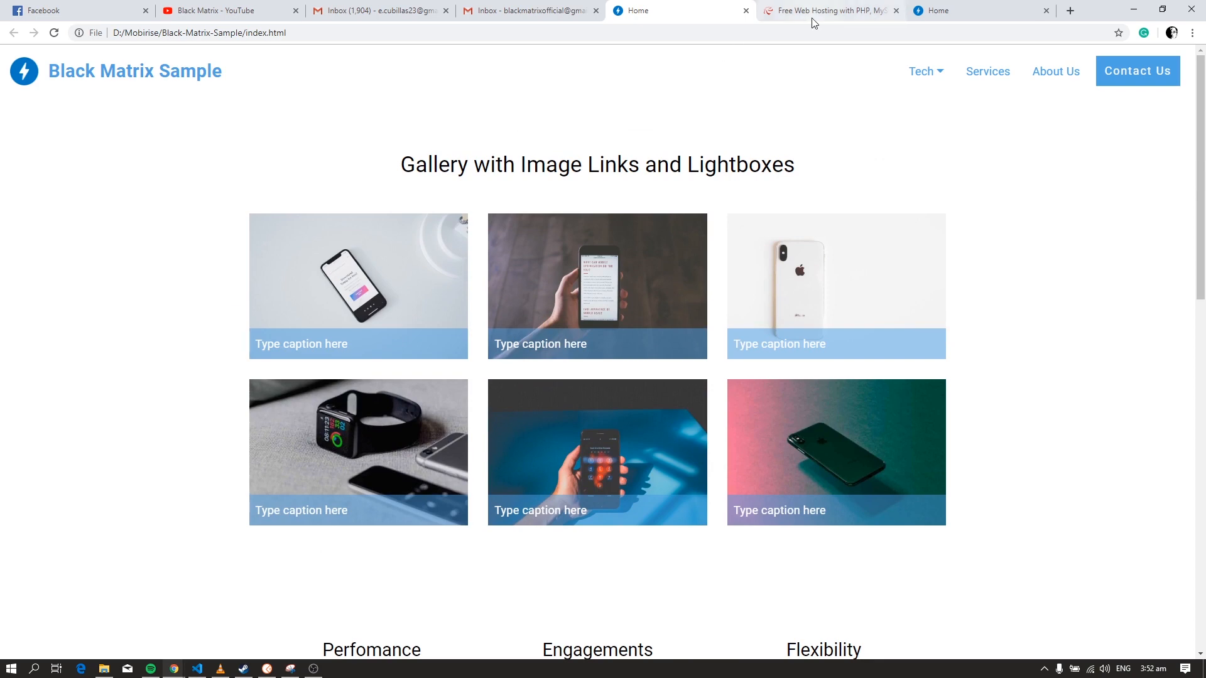
# - Log in to 000webhost with the chosen Google account
pyautogui.click(833, 11)
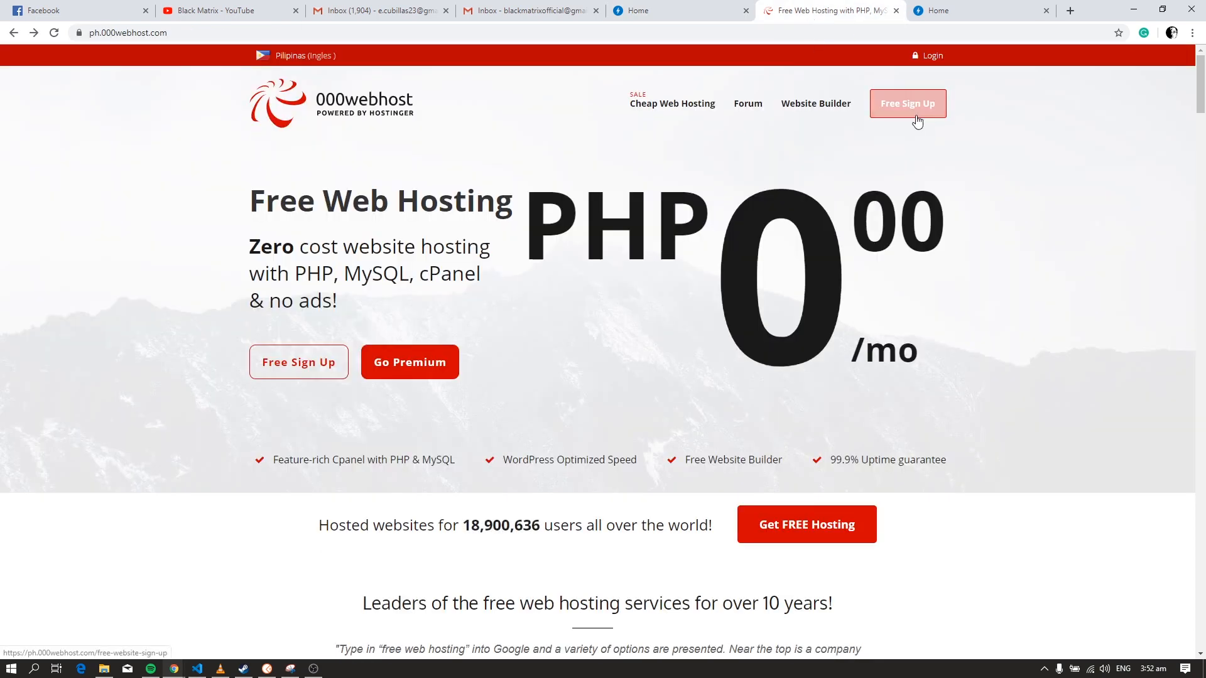
pyautogui.click(908, 104)
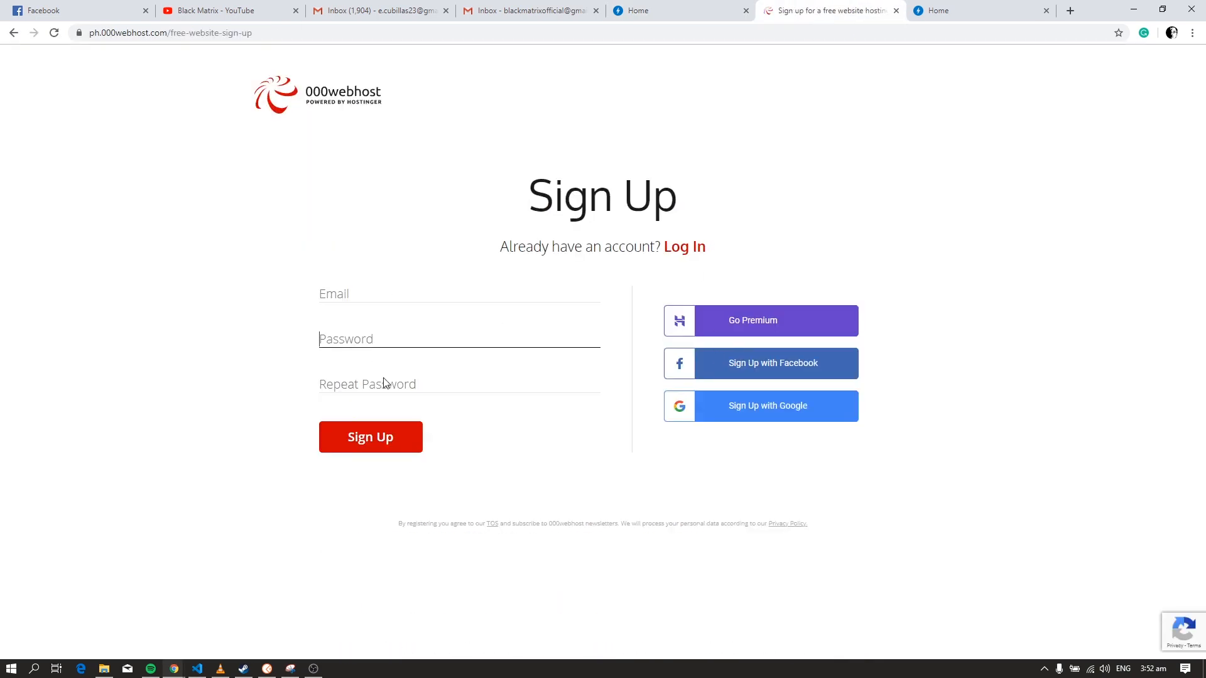
pyautogui.moveTo(764, 411)
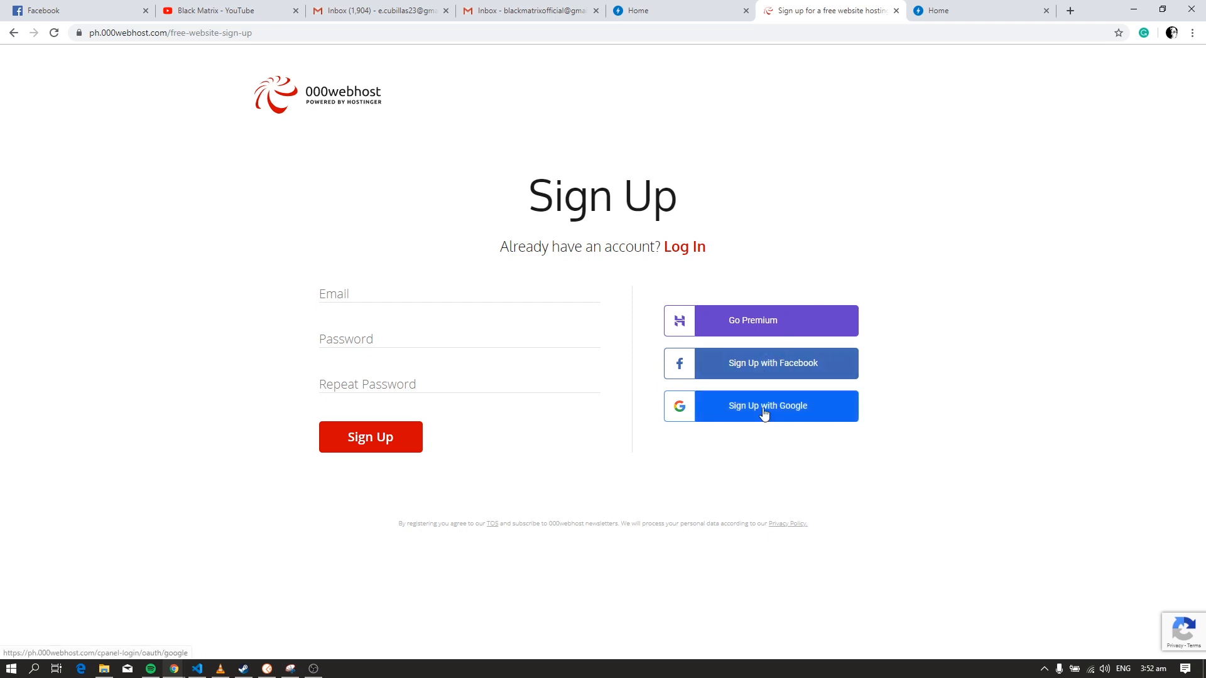
pyautogui.click(768, 405)
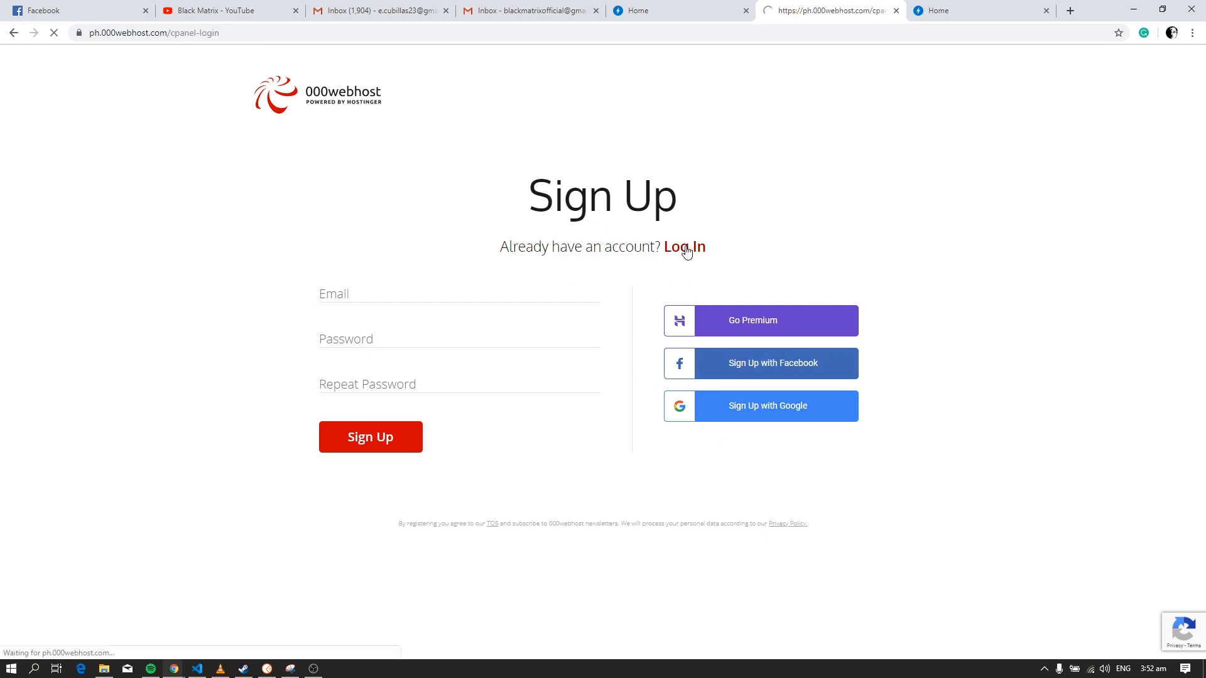
pyautogui.click(684, 247)
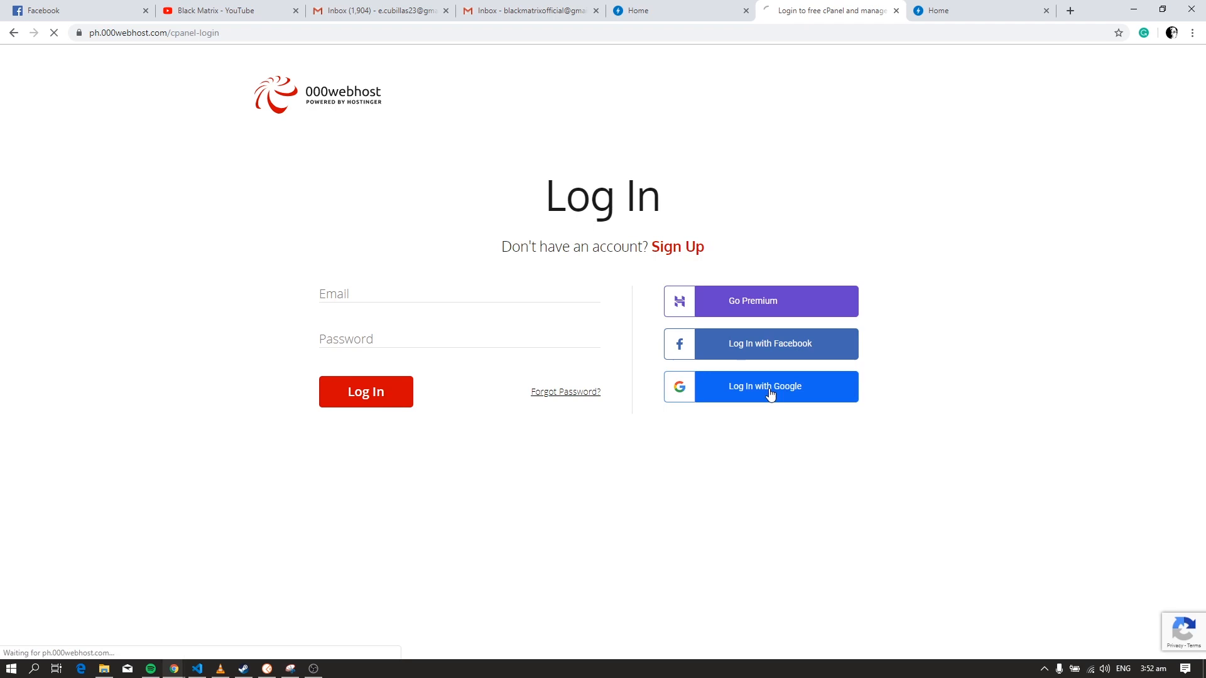
pyautogui.click(764, 386)
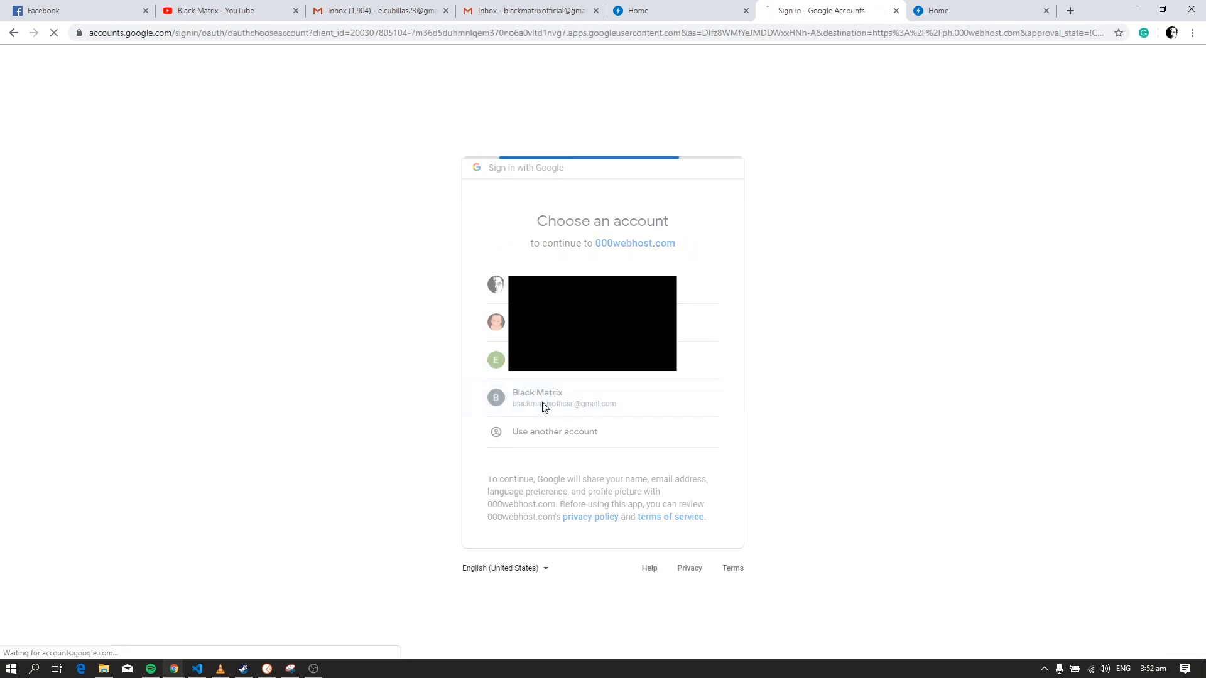
pyautogui.click(565, 398)
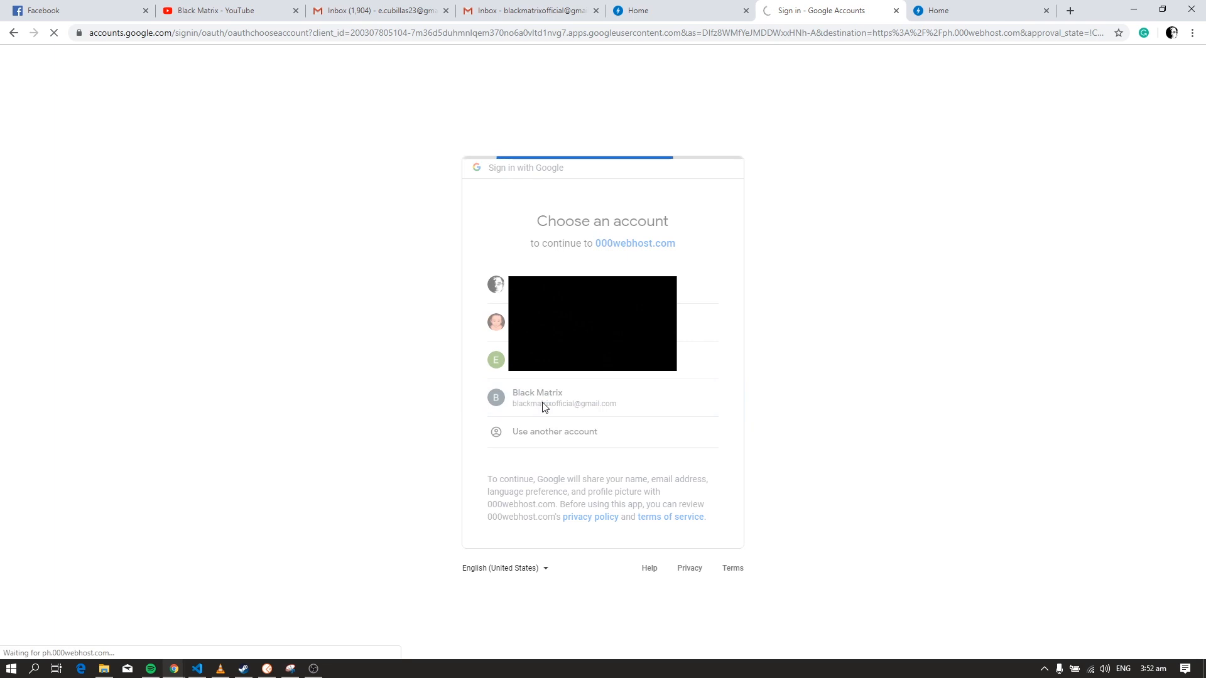
pyautogui.click(537, 398)
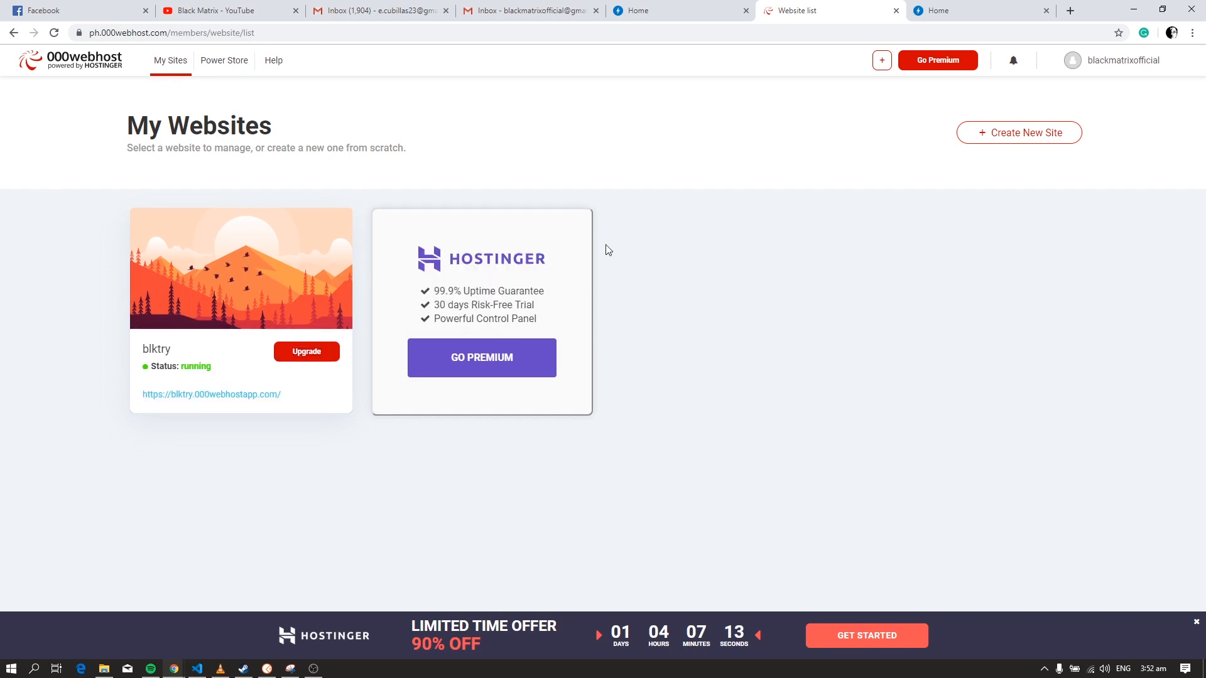
pyautogui.moveTo(268, 273)
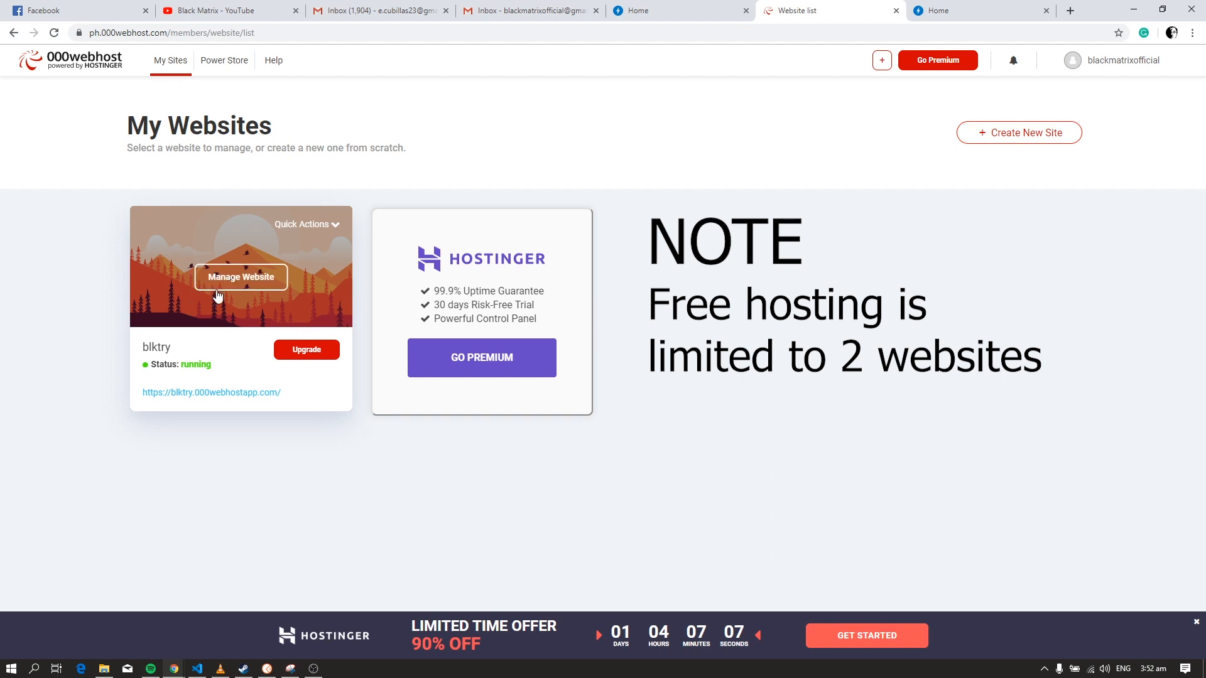
pyautogui.moveTo(442, 201)
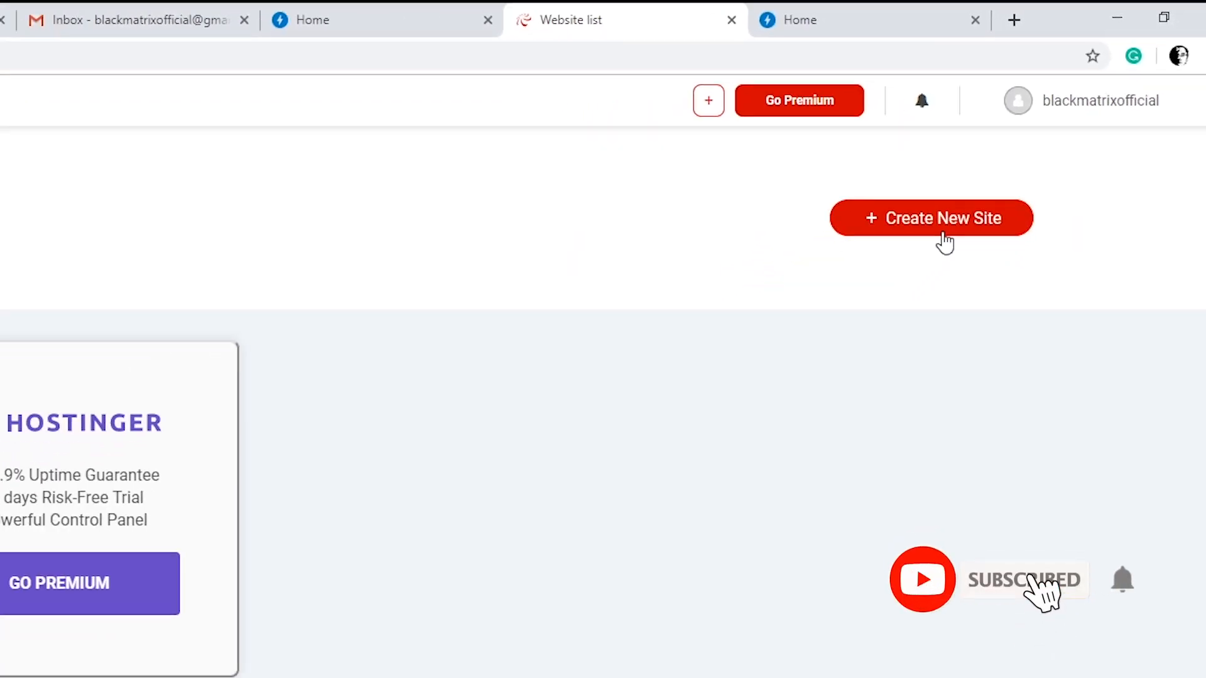
# - Create a new site named blackmatrix with a password
pyautogui.click(932, 218)
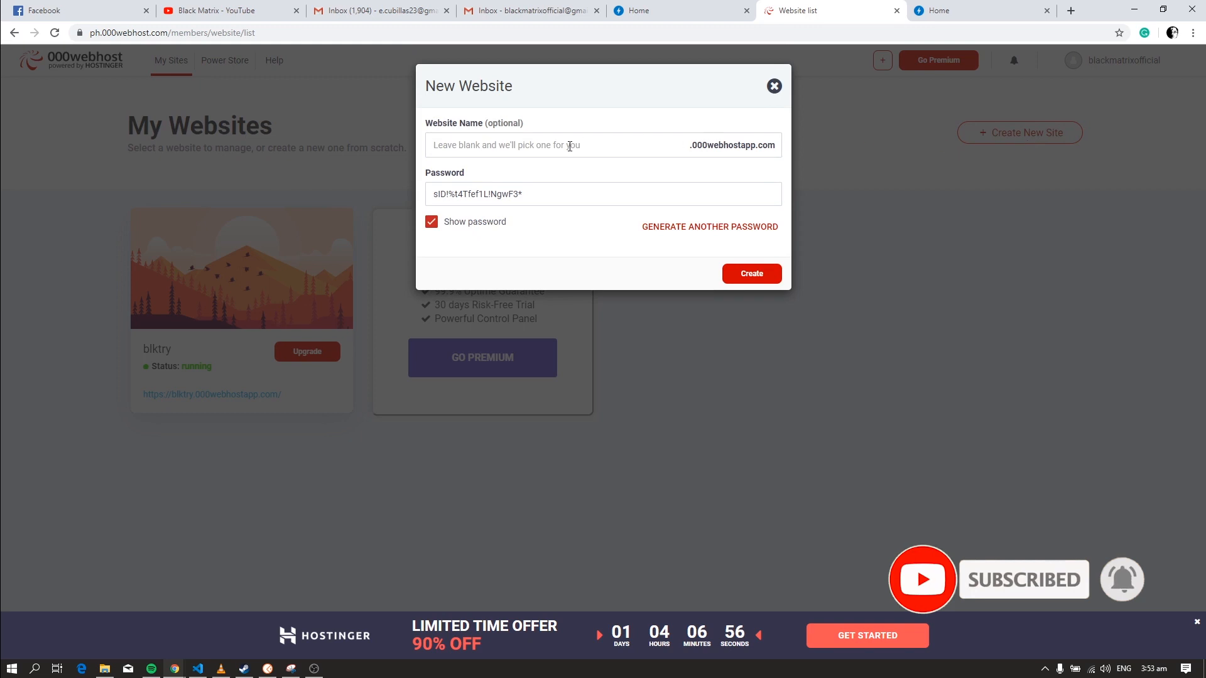
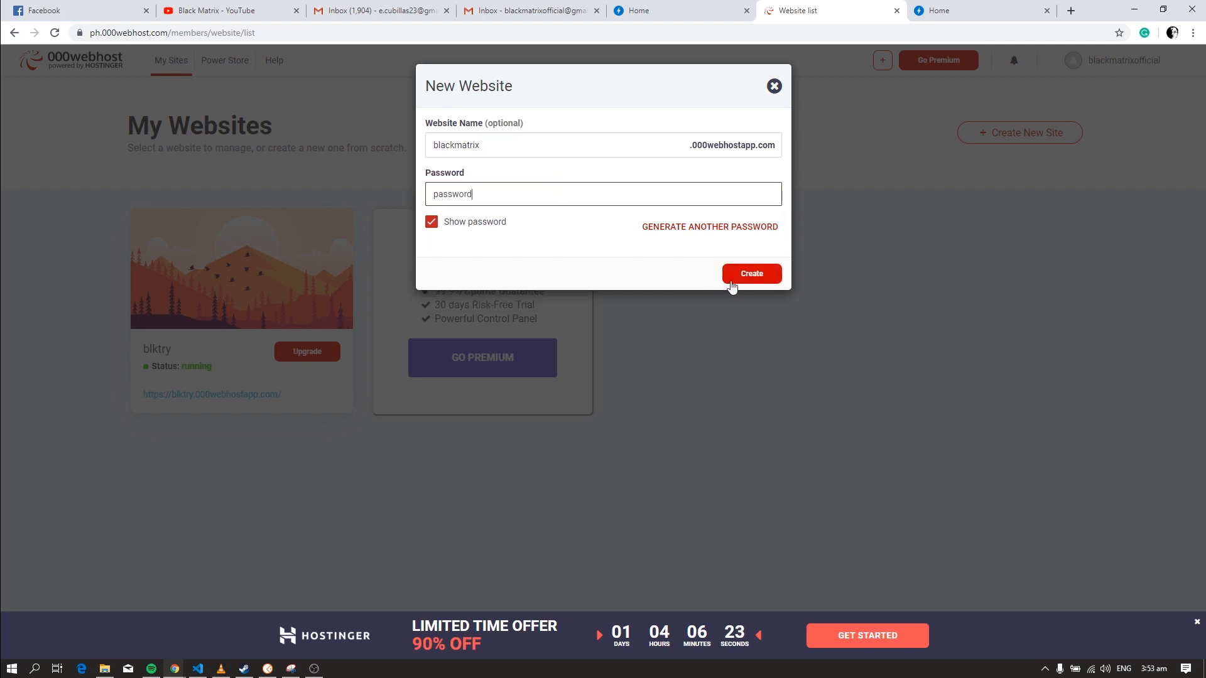
pyautogui.click(752, 273)
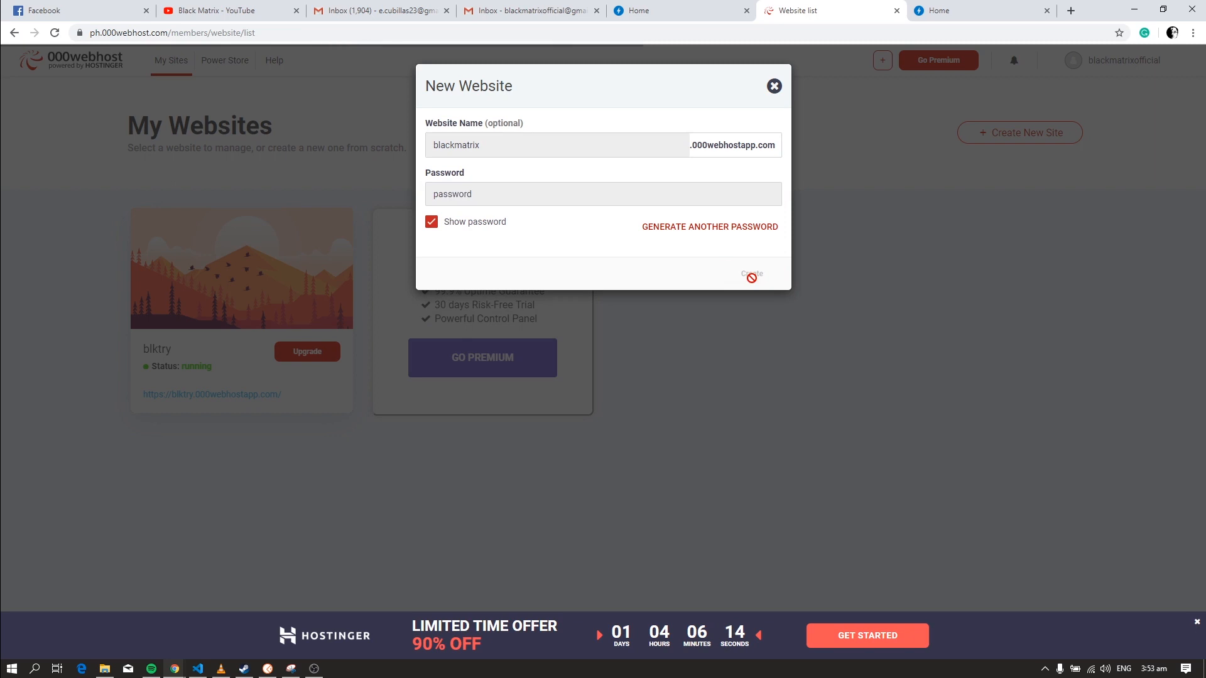
pyautogui.click(751, 274)
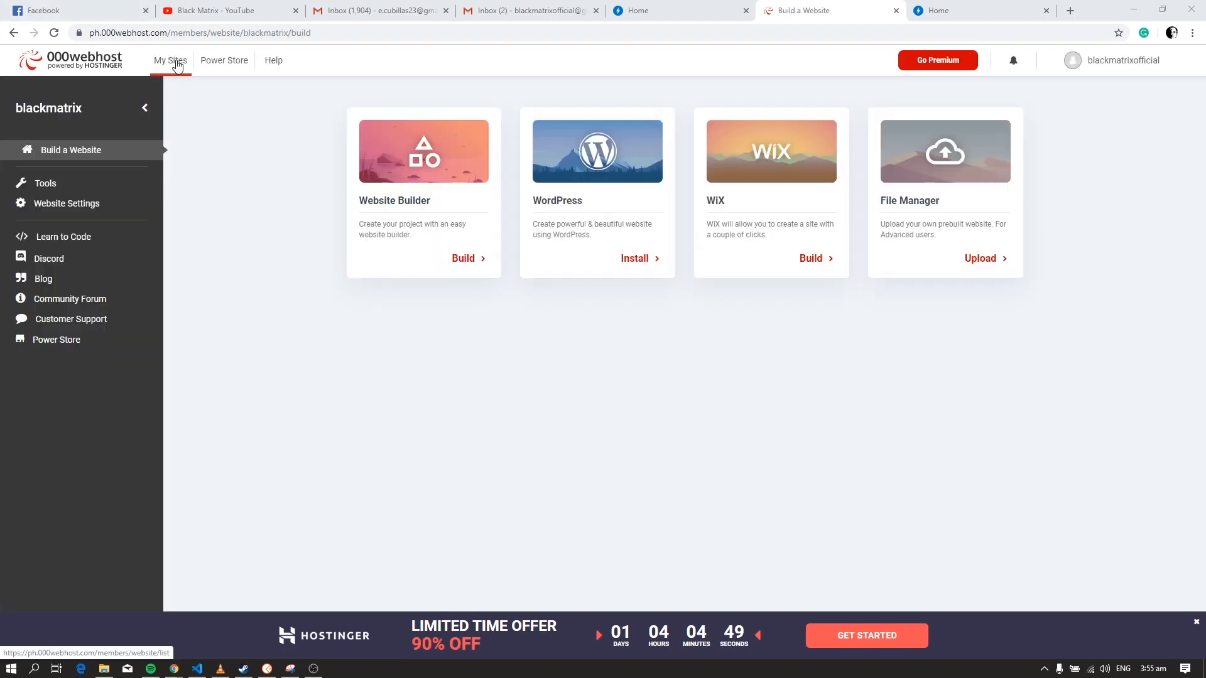
# - Open blackmatrix.000webhostapp.com from My Sites, then return to the website list
pyautogui.click(171, 60)
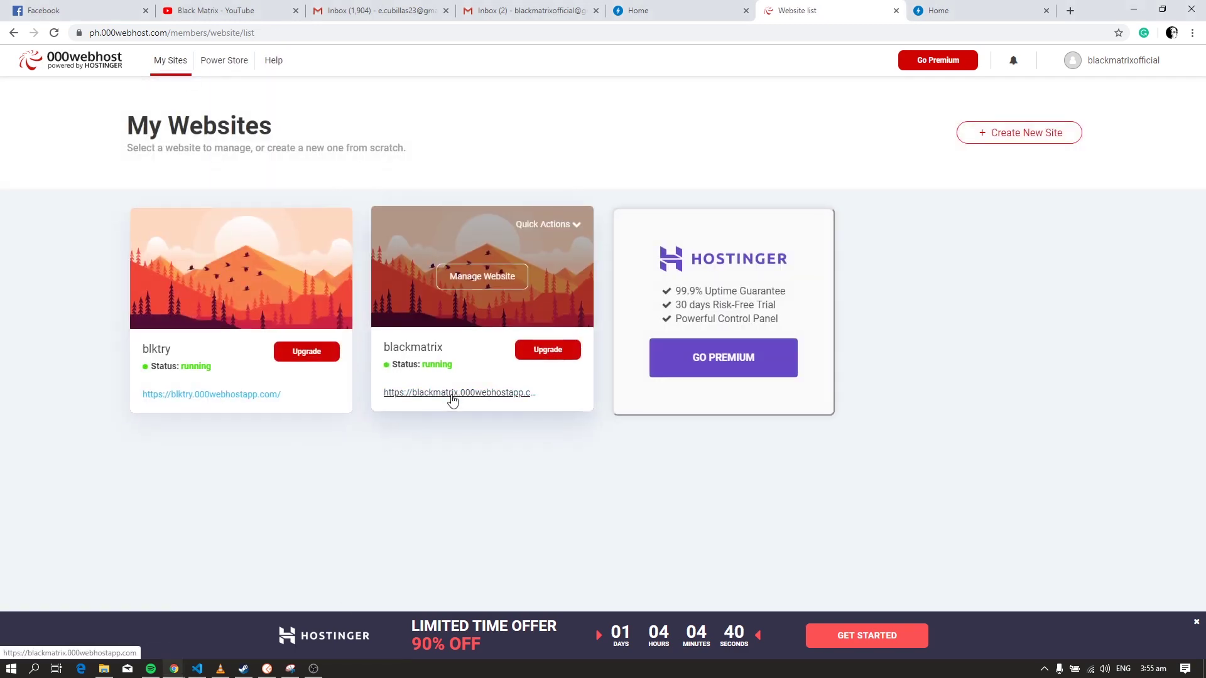
pyautogui.click(454, 393)
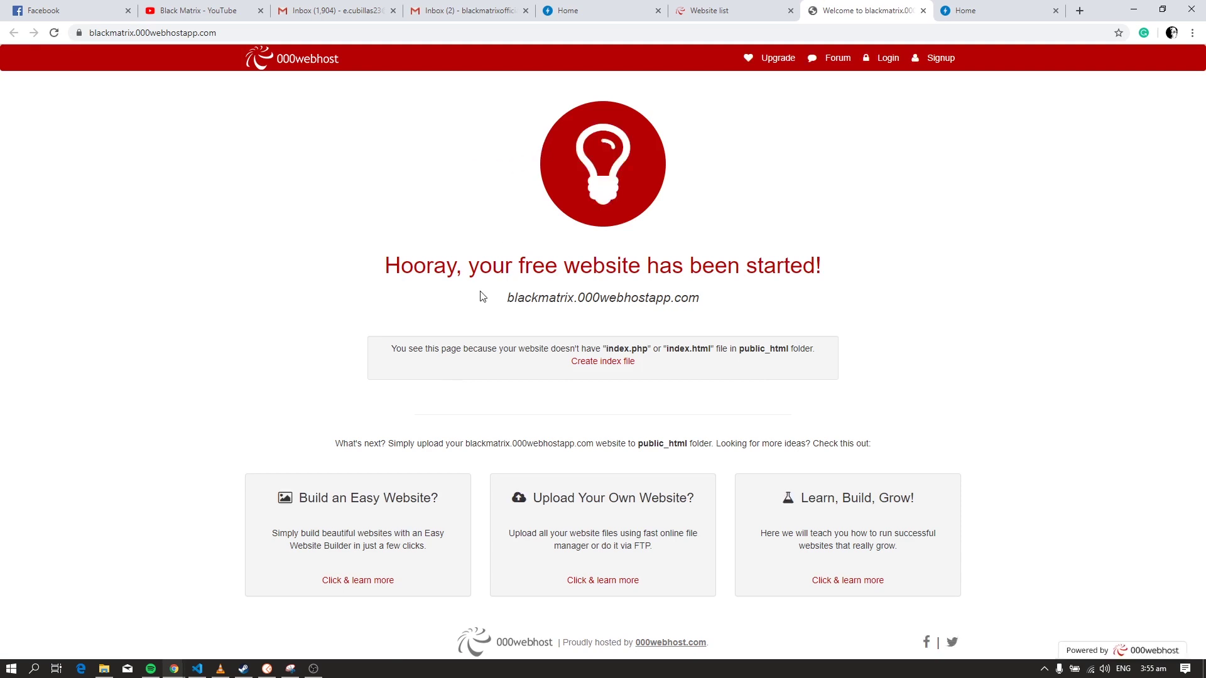
pyautogui.moveTo(476, 290)
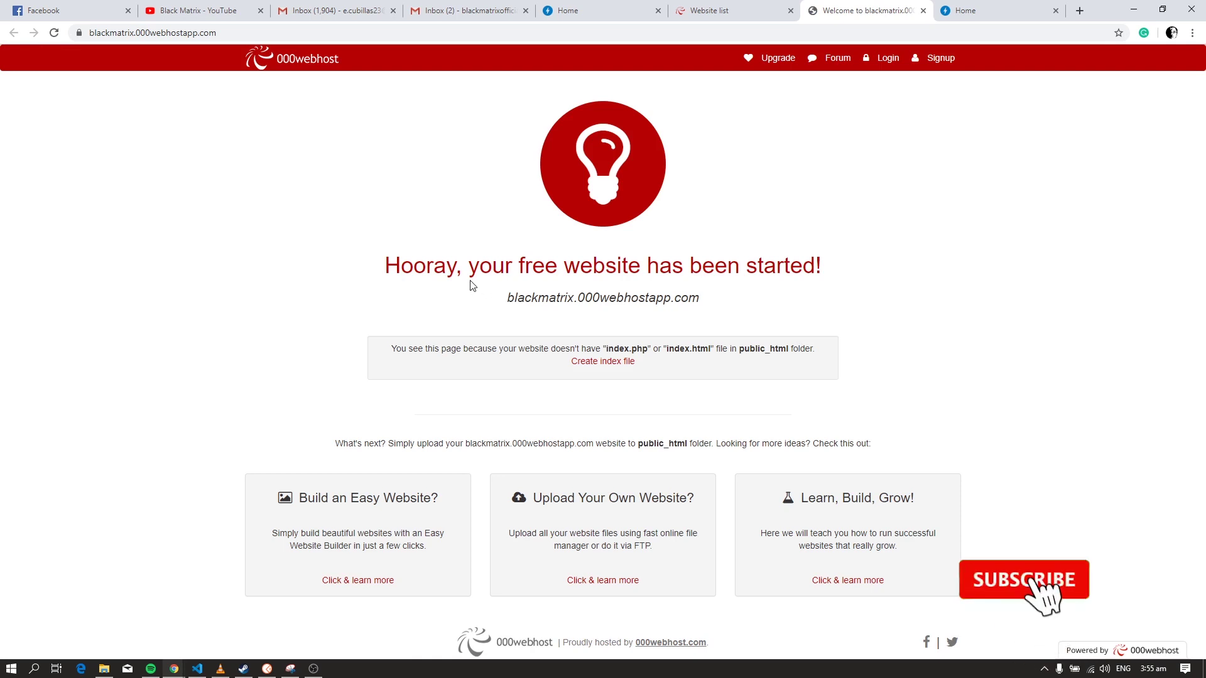
pyautogui.click(715, 10)
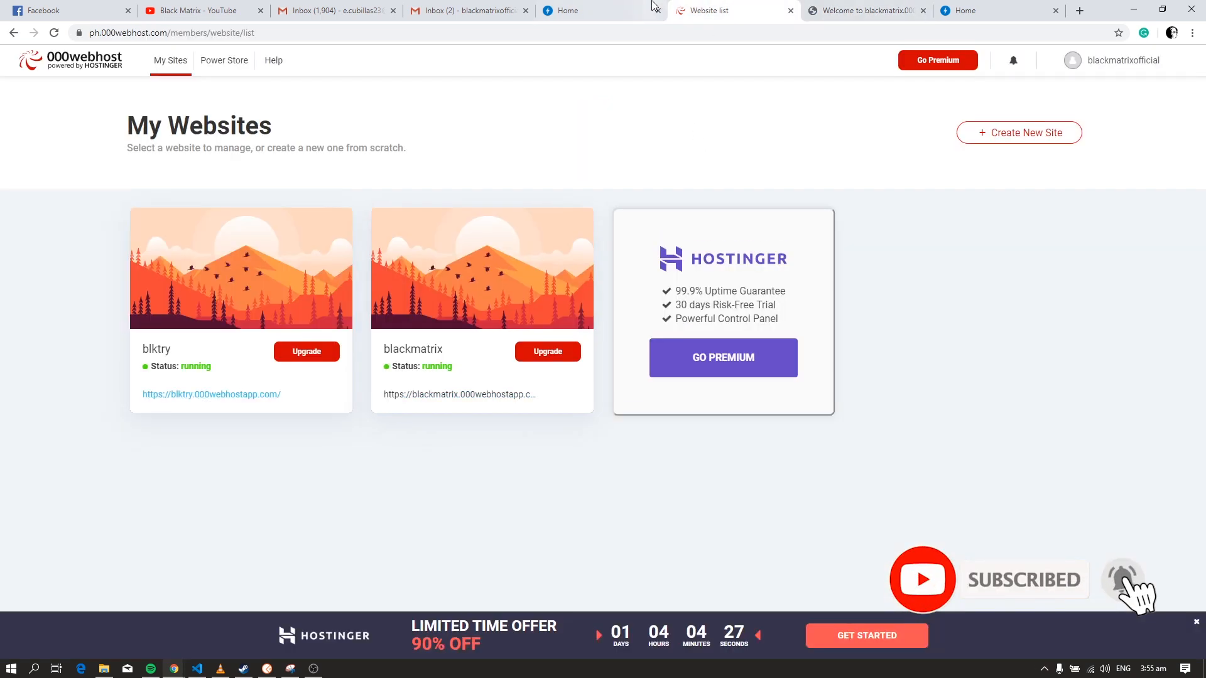
pyautogui.moveTo(418, 482)
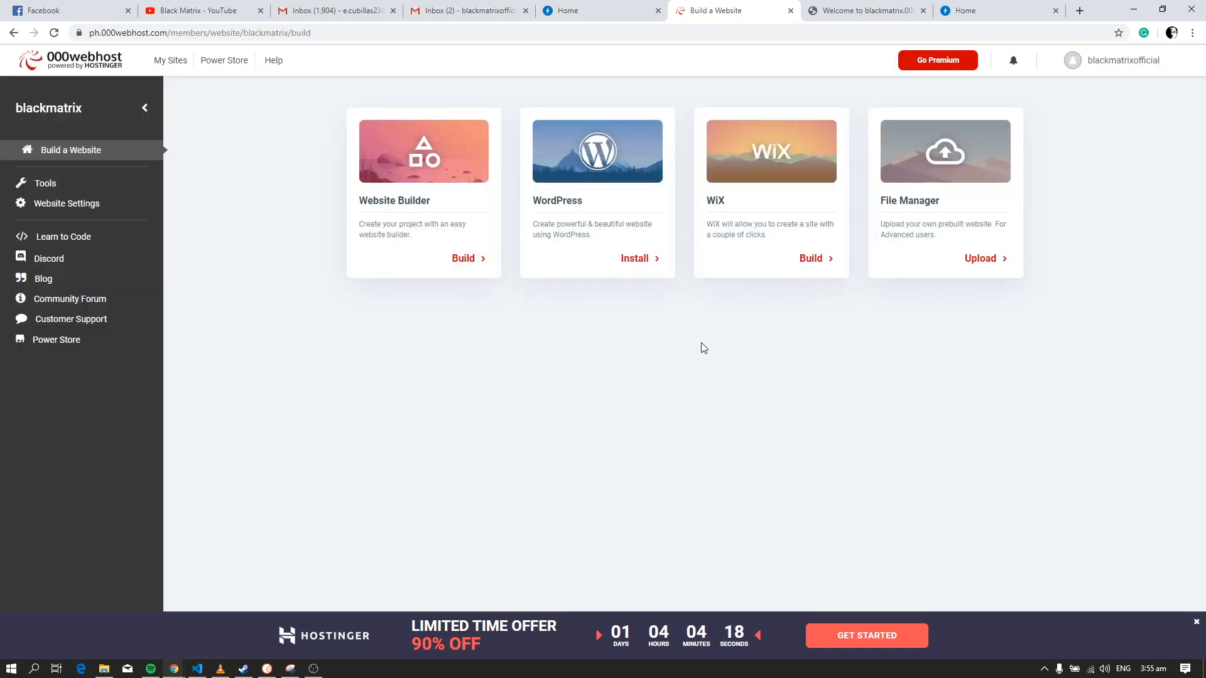
pyautogui.moveTo(948, 197)
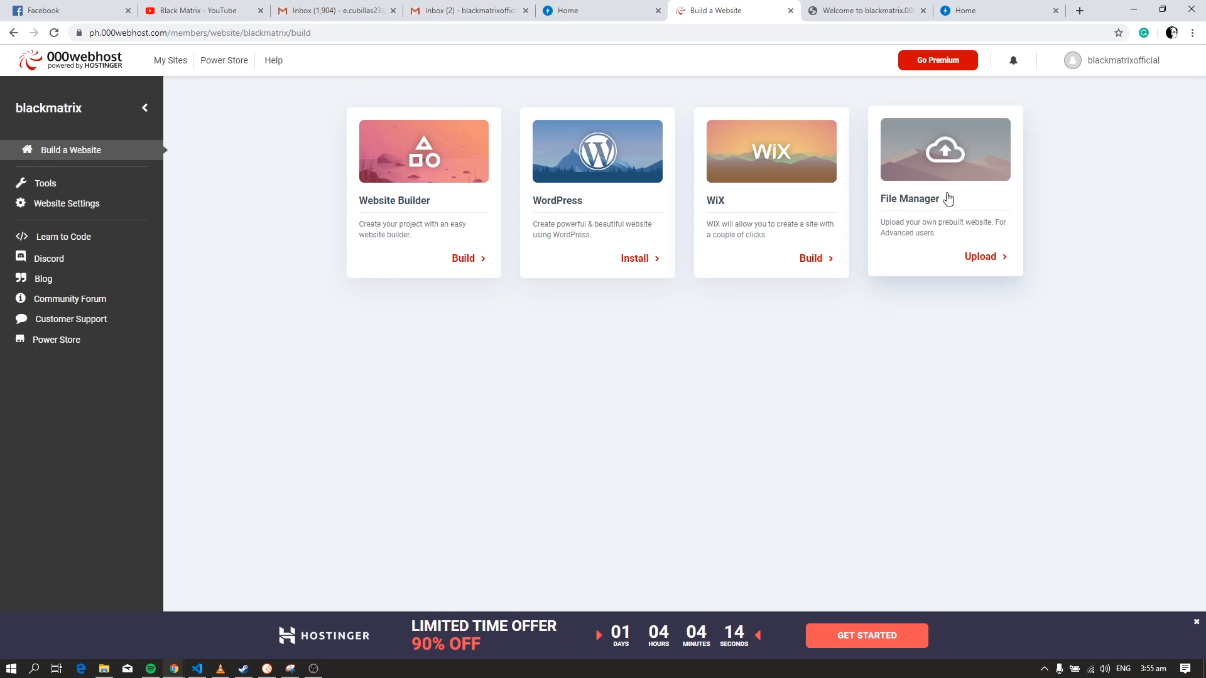
# - Open the blackmatrix File Manager and bring up actions for the local Black-Matrix-Sample folder
pyautogui.click(980, 256)
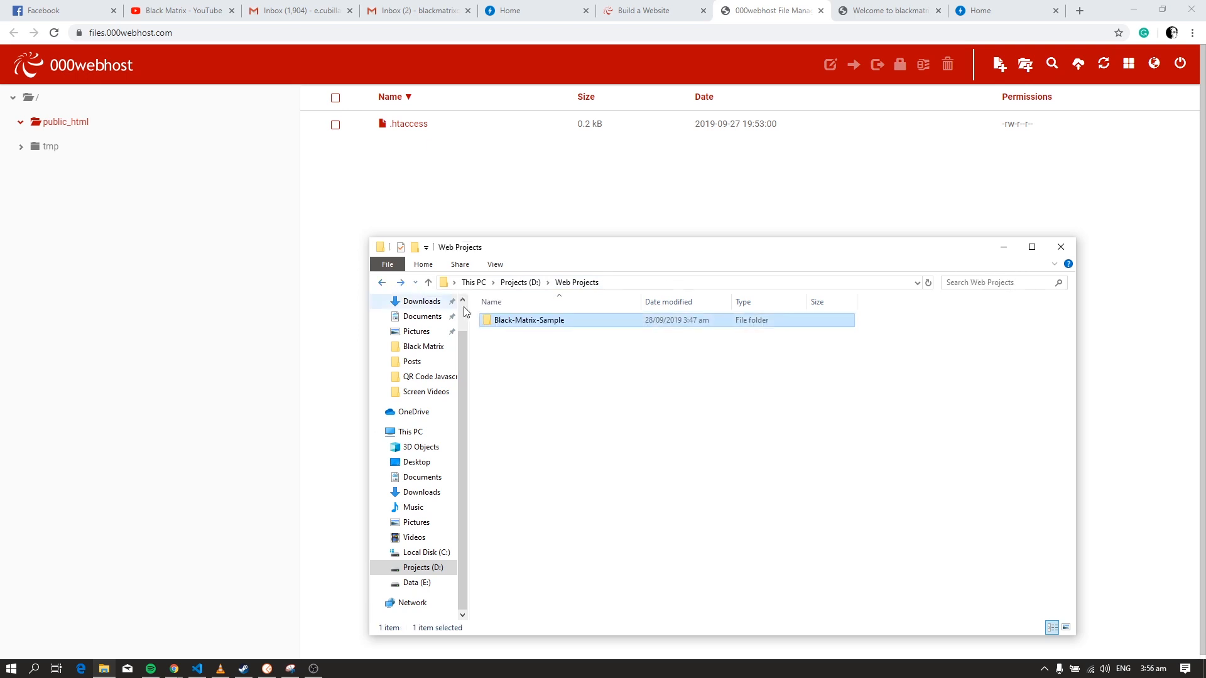
pyautogui.rightClick(529, 320)
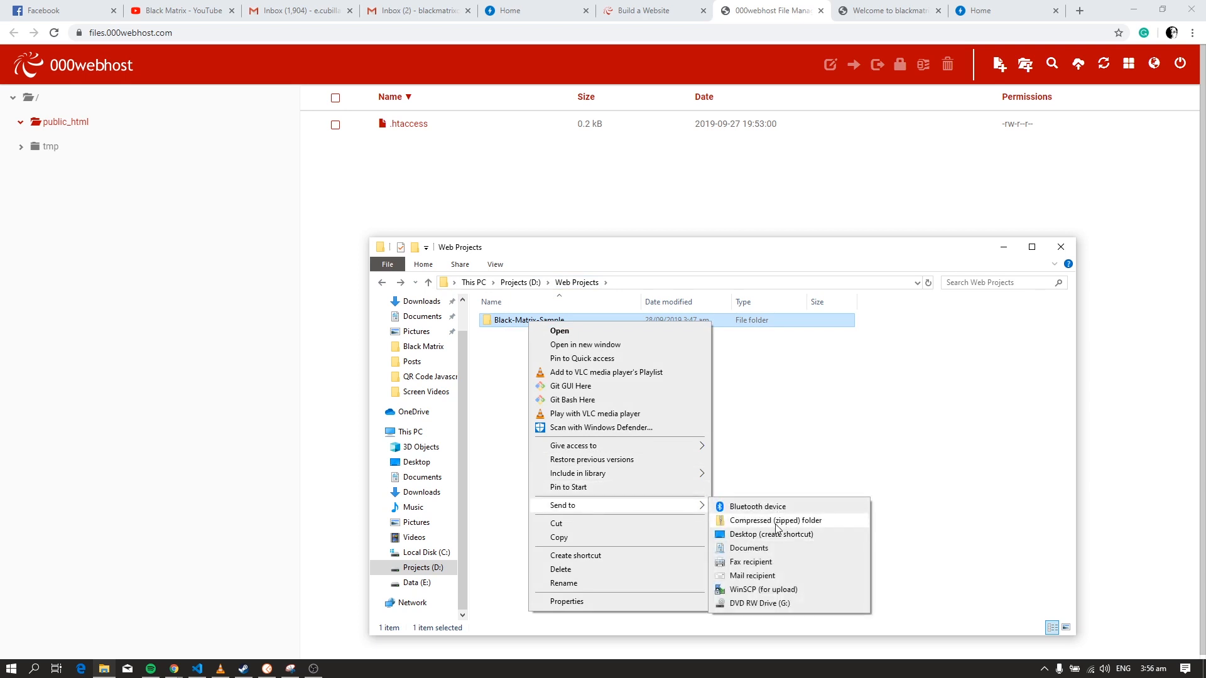
# - Zip Black-Matrix-Sample and upload Black-Matrix-Sample.zip to public_html
pyautogui.click(774, 520)
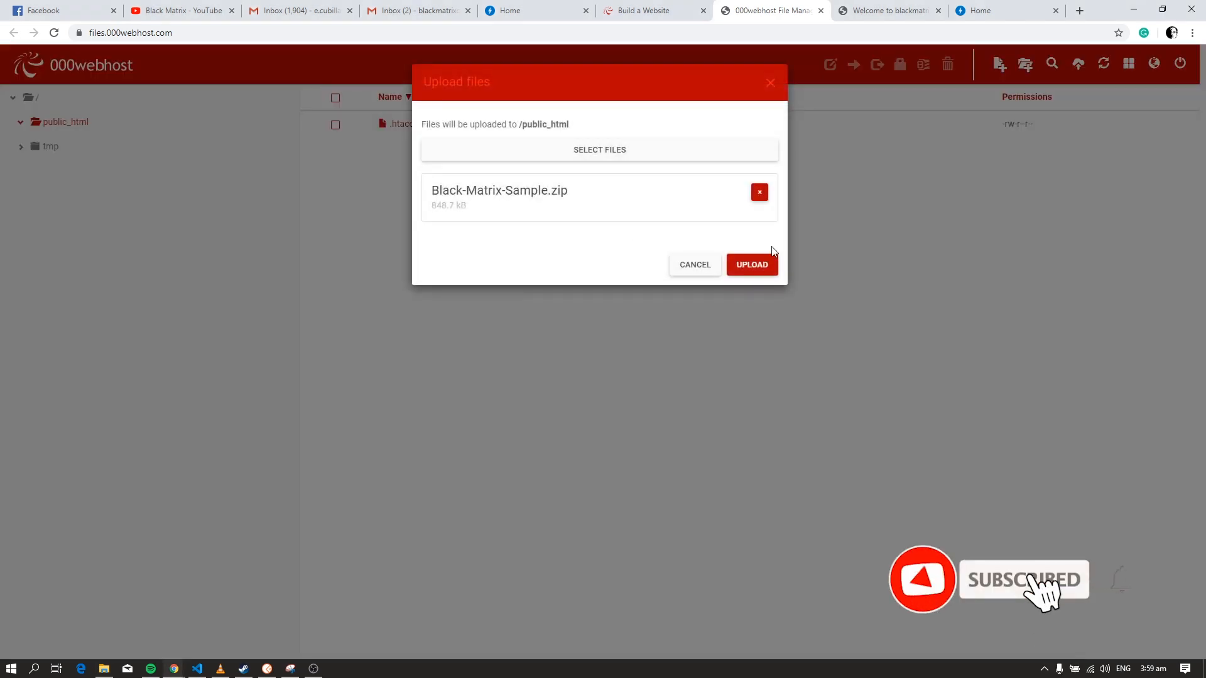
pyautogui.click(752, 264)
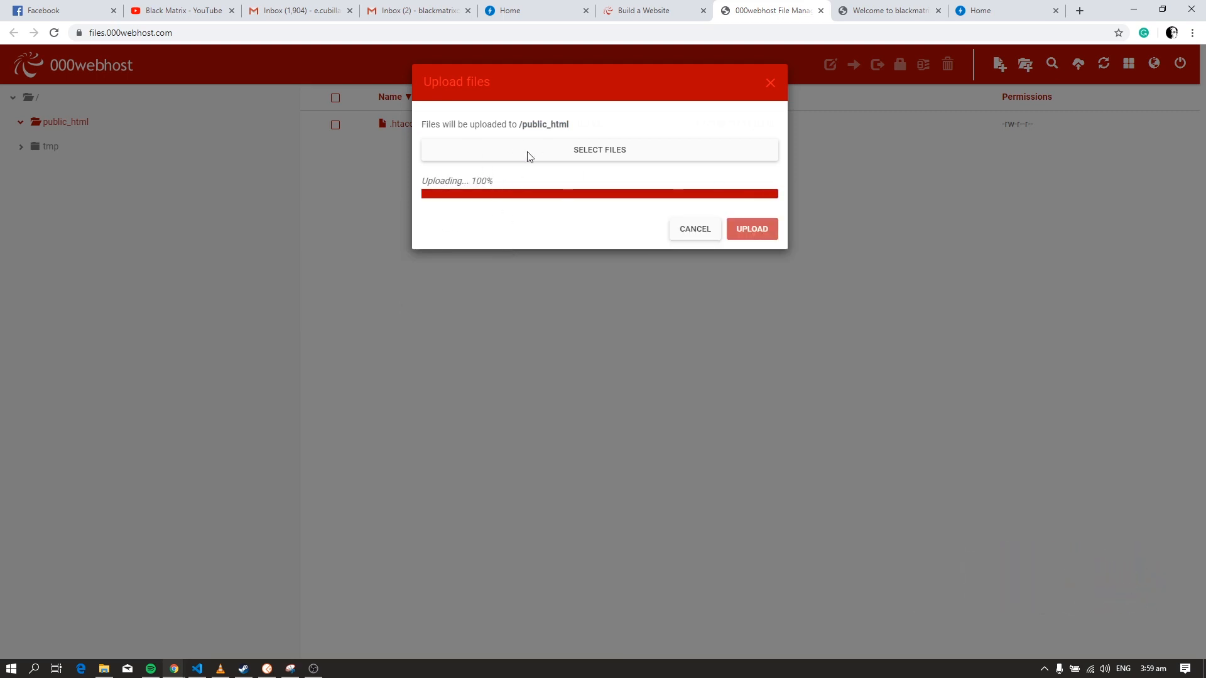
pyautogui.click(751, 228)
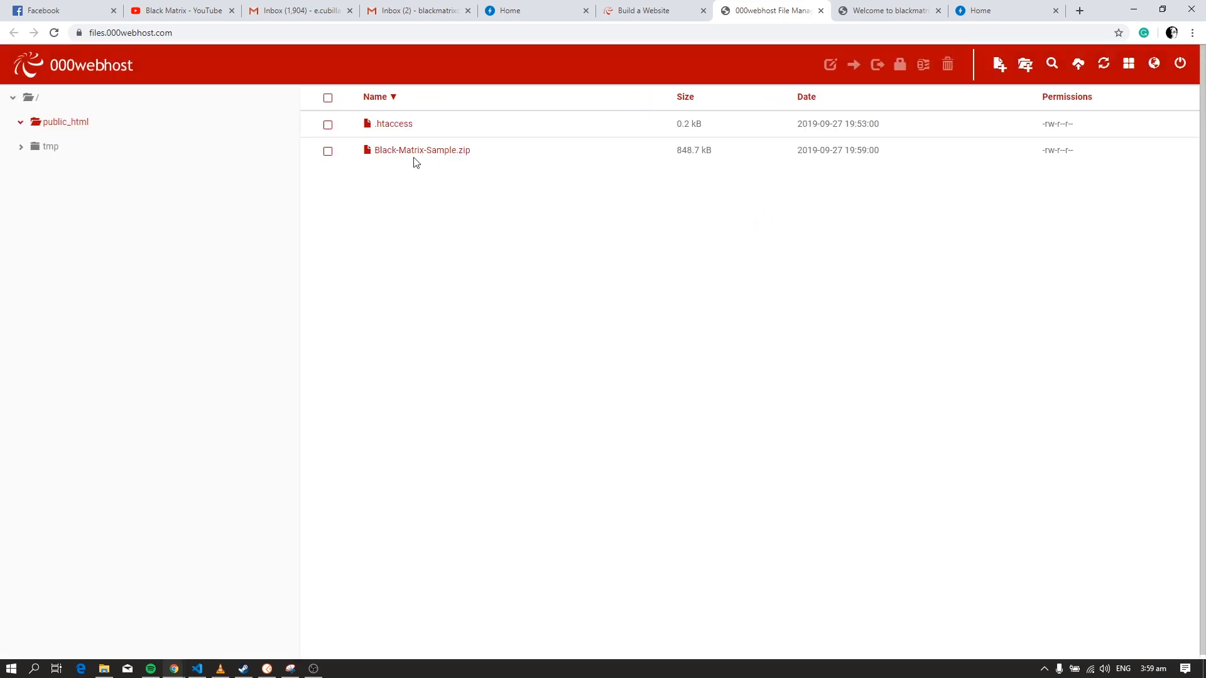
# - Extract Black-Matrix-Sample.zip into a Black-Matrix-Sample folder and close the completion message
pyautogui.click(327, 151)
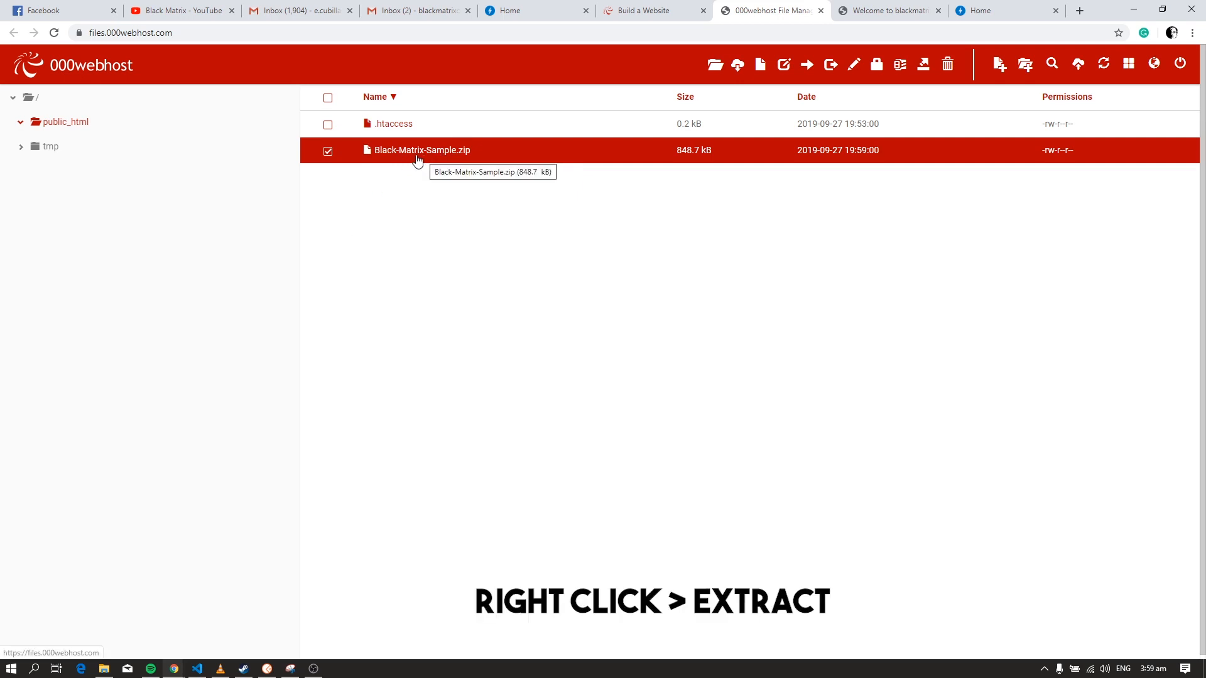
pyautogui.rightClick(419, 152)
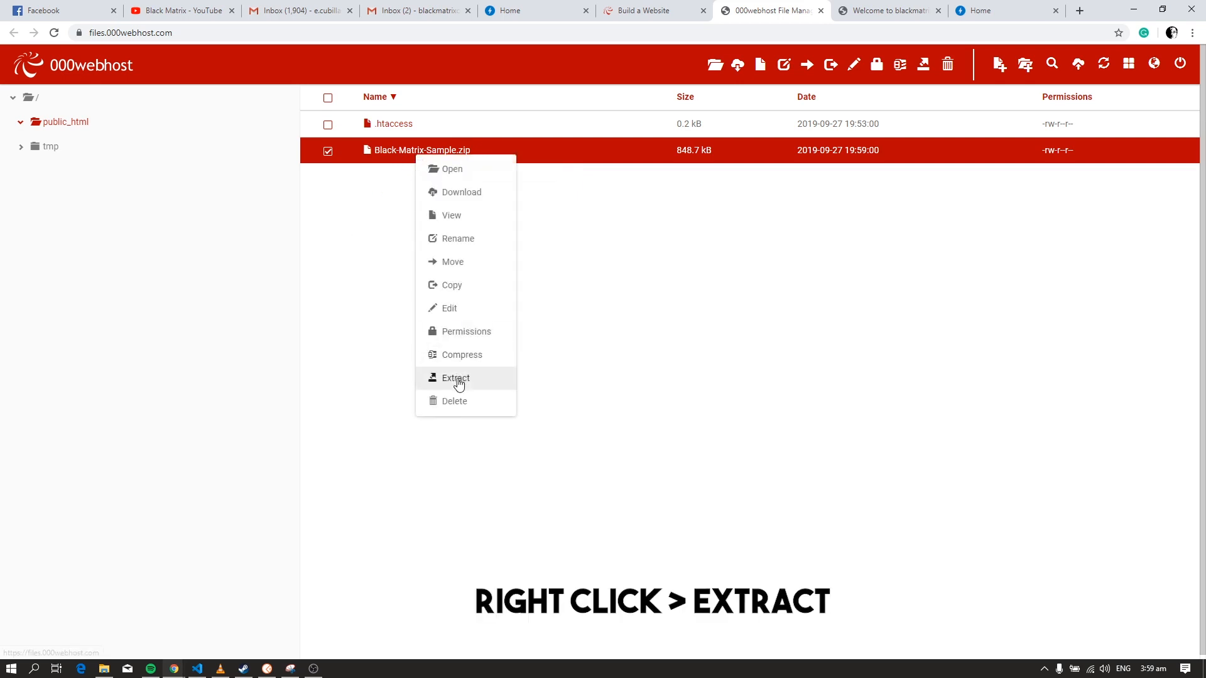
pyautogui.click(456, 378)
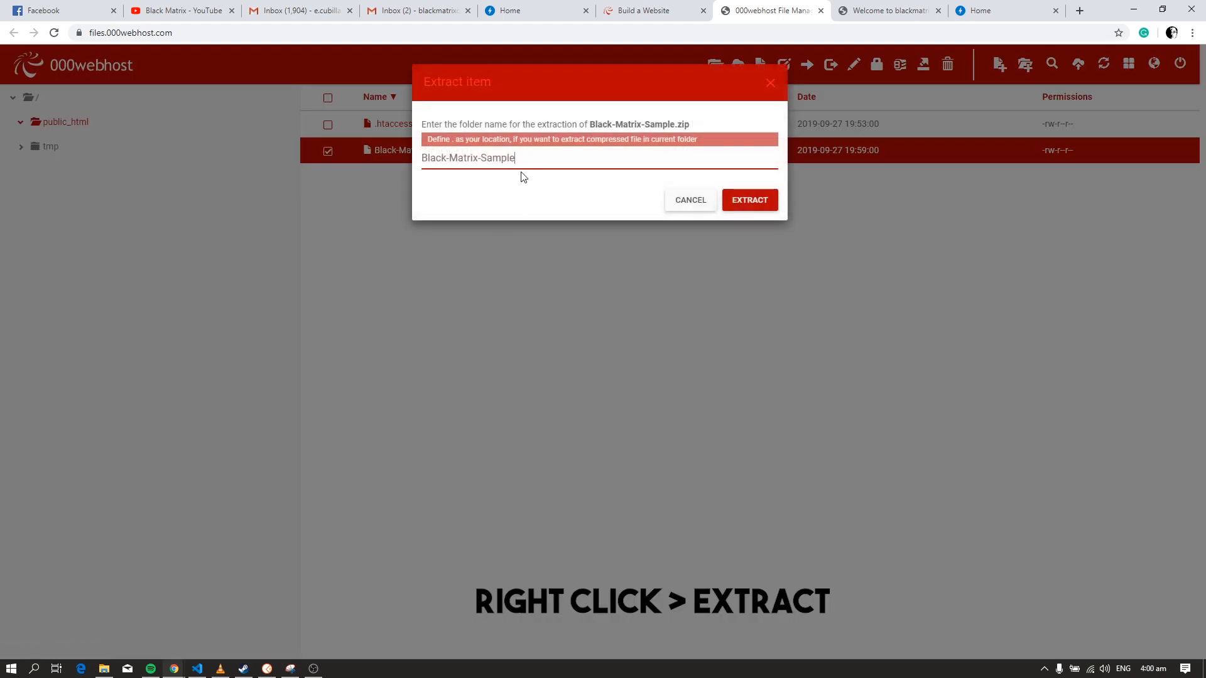
pyautogui.click(750, 199)
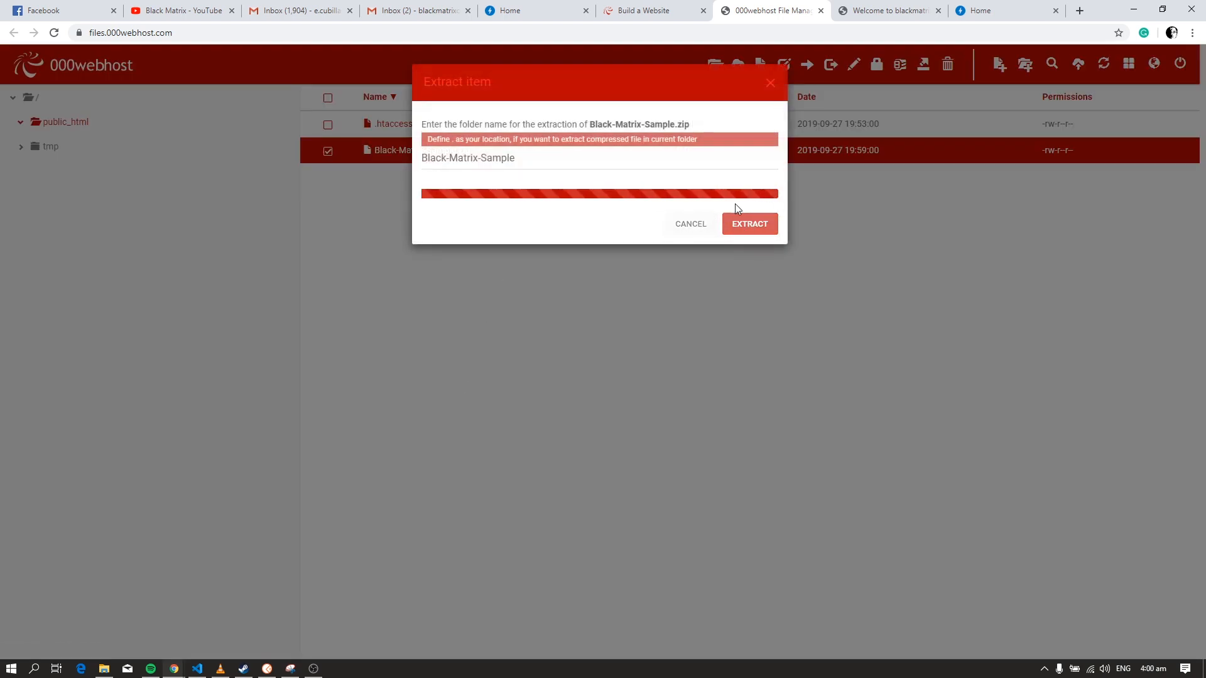
pyautogui.click(749, 224)
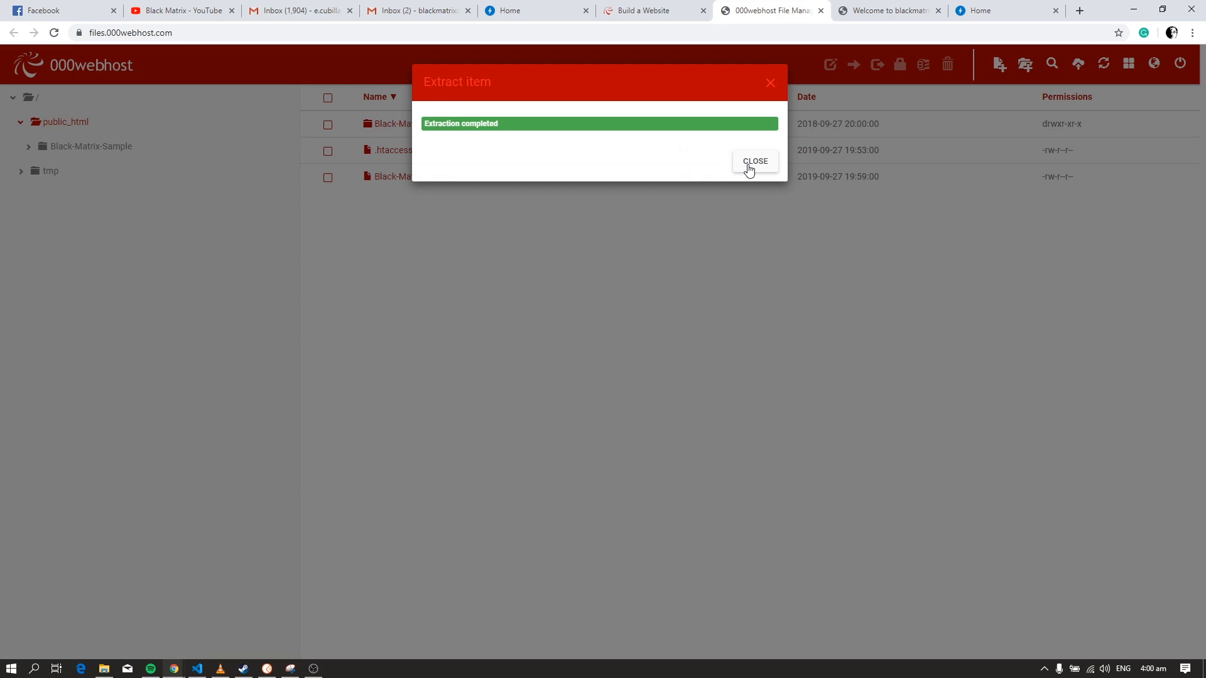
pyautogui.click(755, 161)
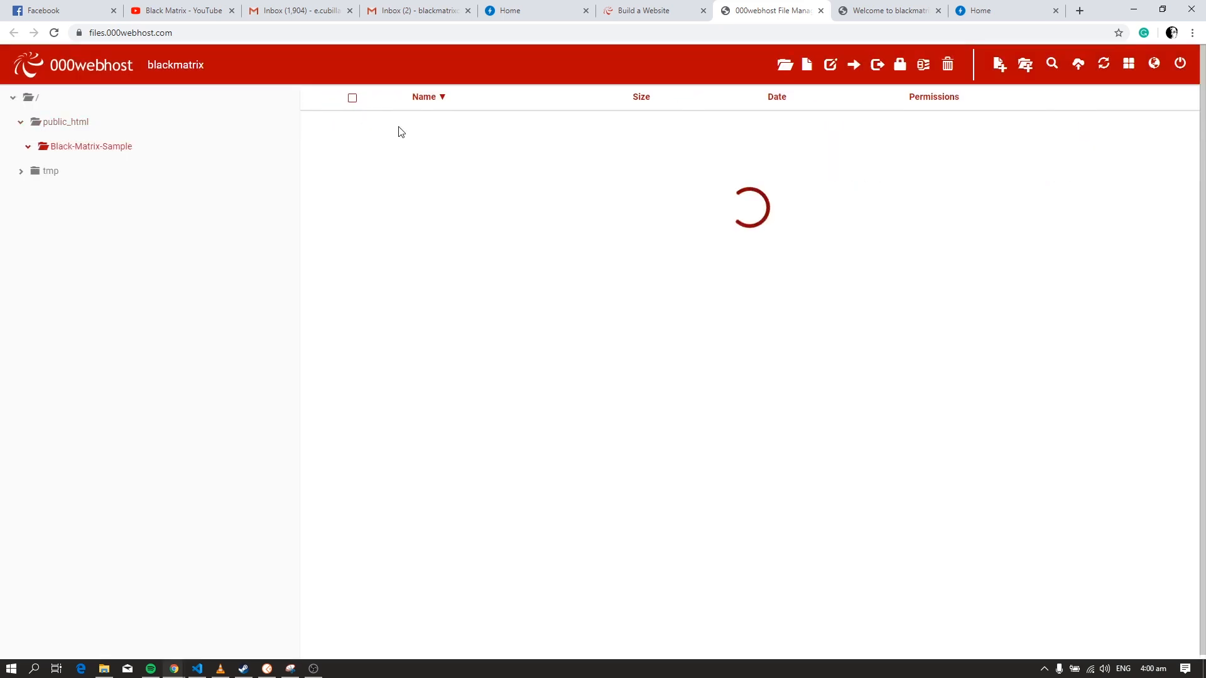
# - Move assets and index.html from the inner Black-Matrix-Sample folder into public_html
pyautogui.click(91, 146)
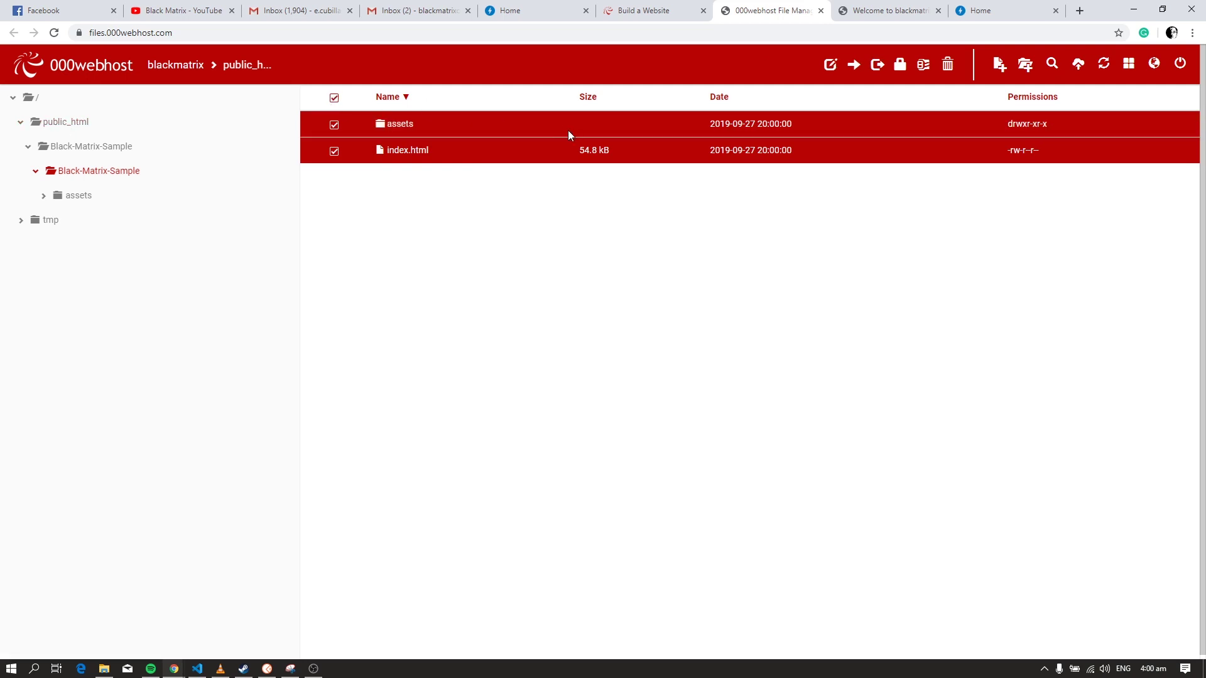
pyautogui.moveTo(855, 65)
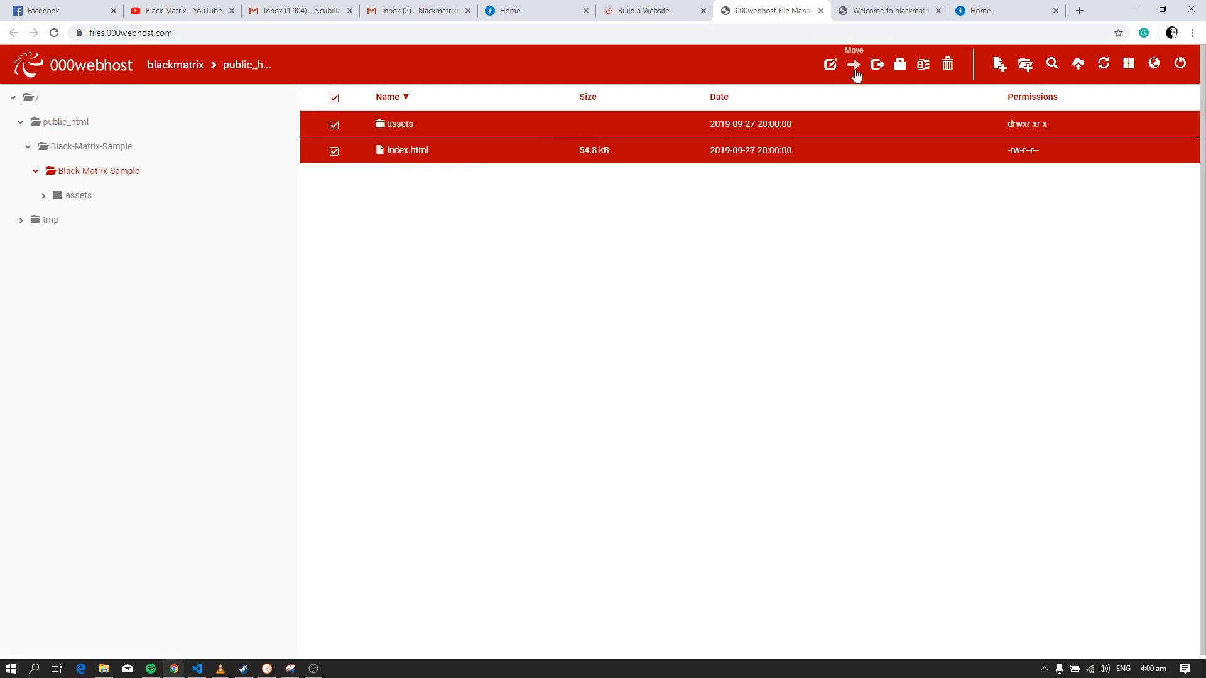
pyautogui.click(853, 65)
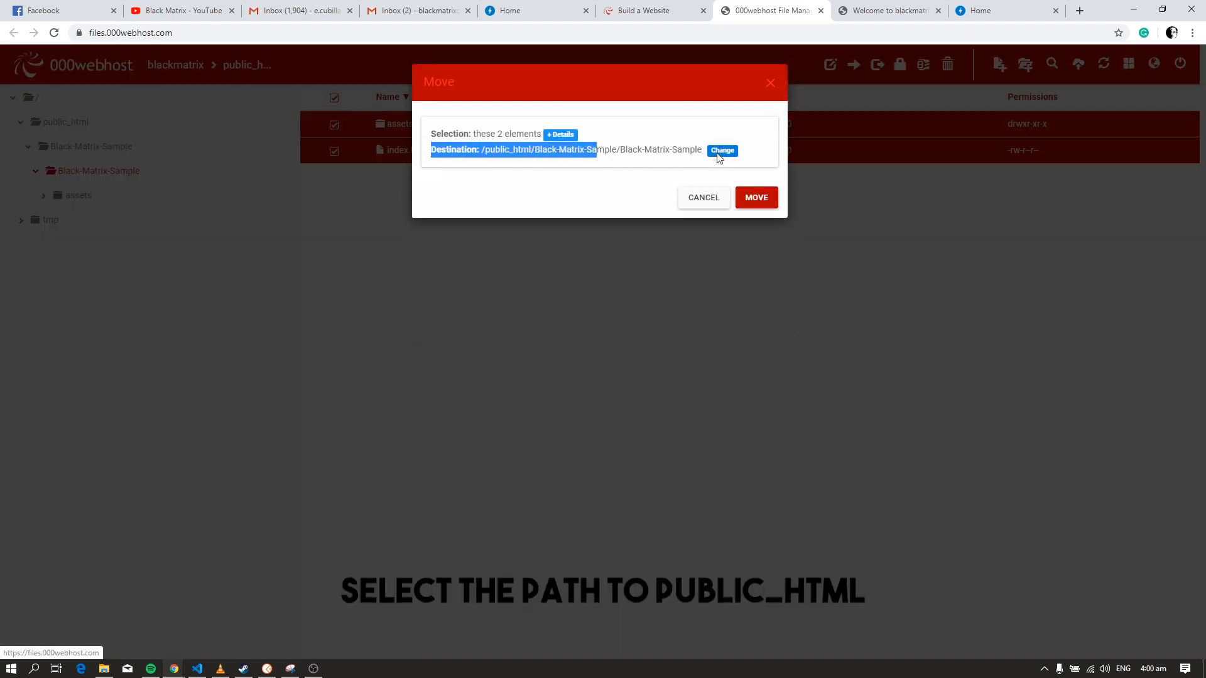
pyautogui.click(722, 150)
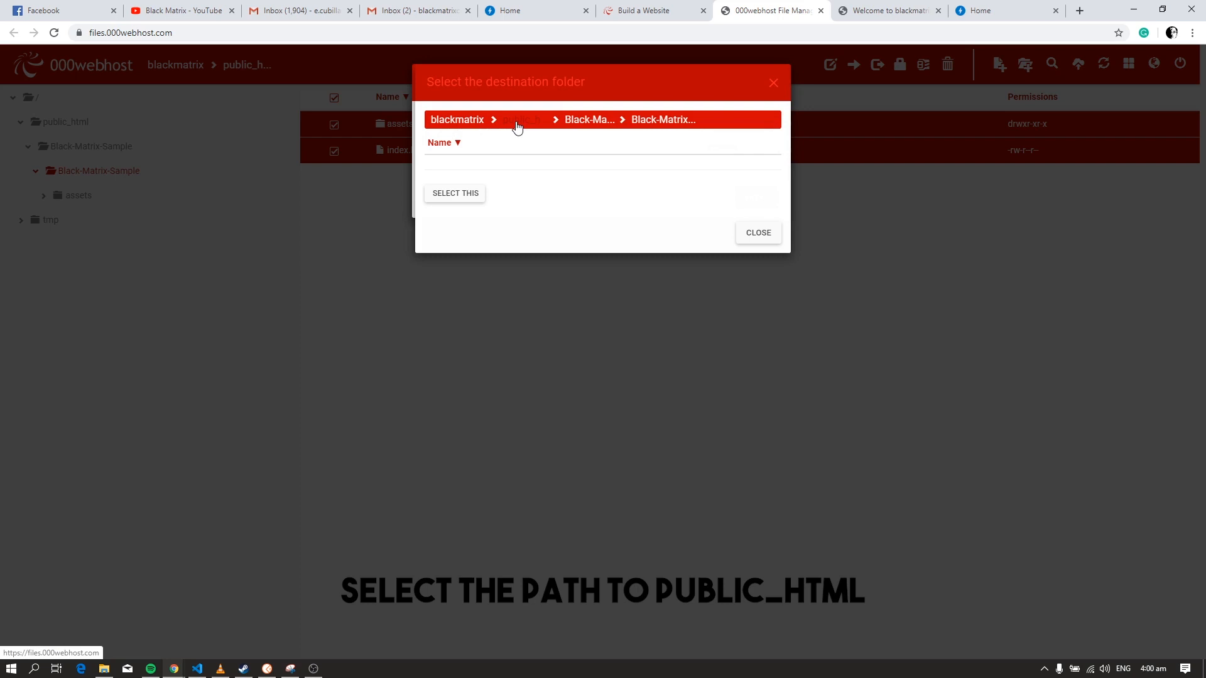
pyautogui.click(522, 120)
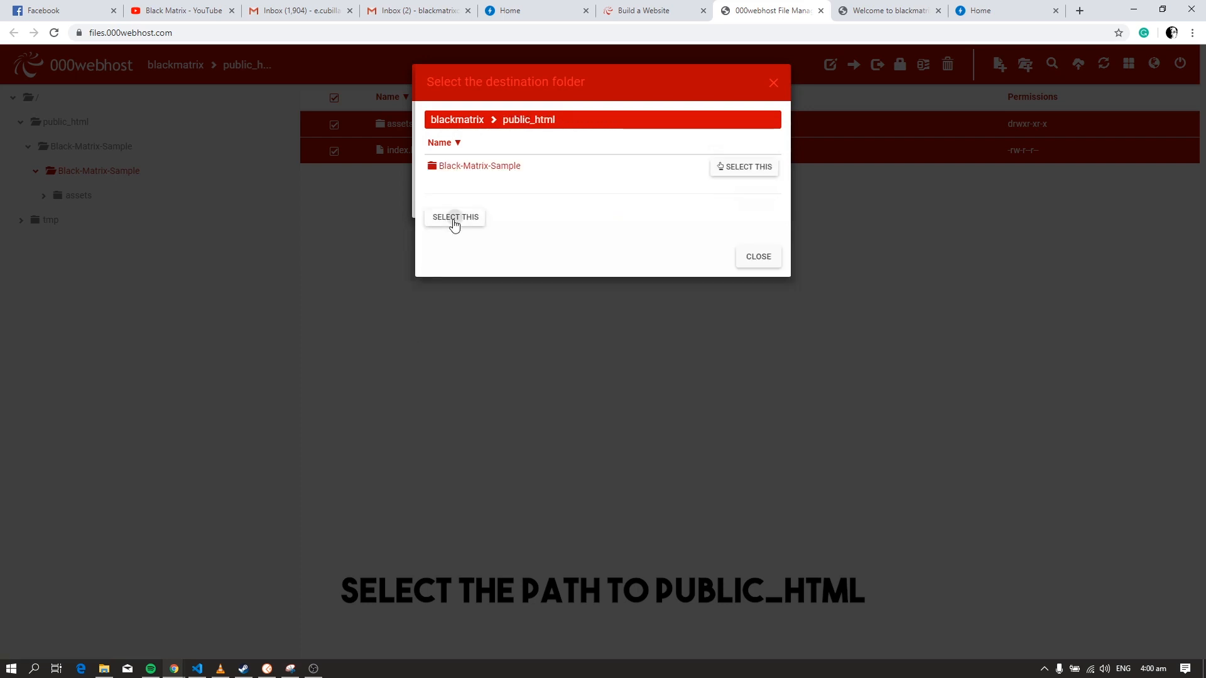
pyautogui.click(454, 218)
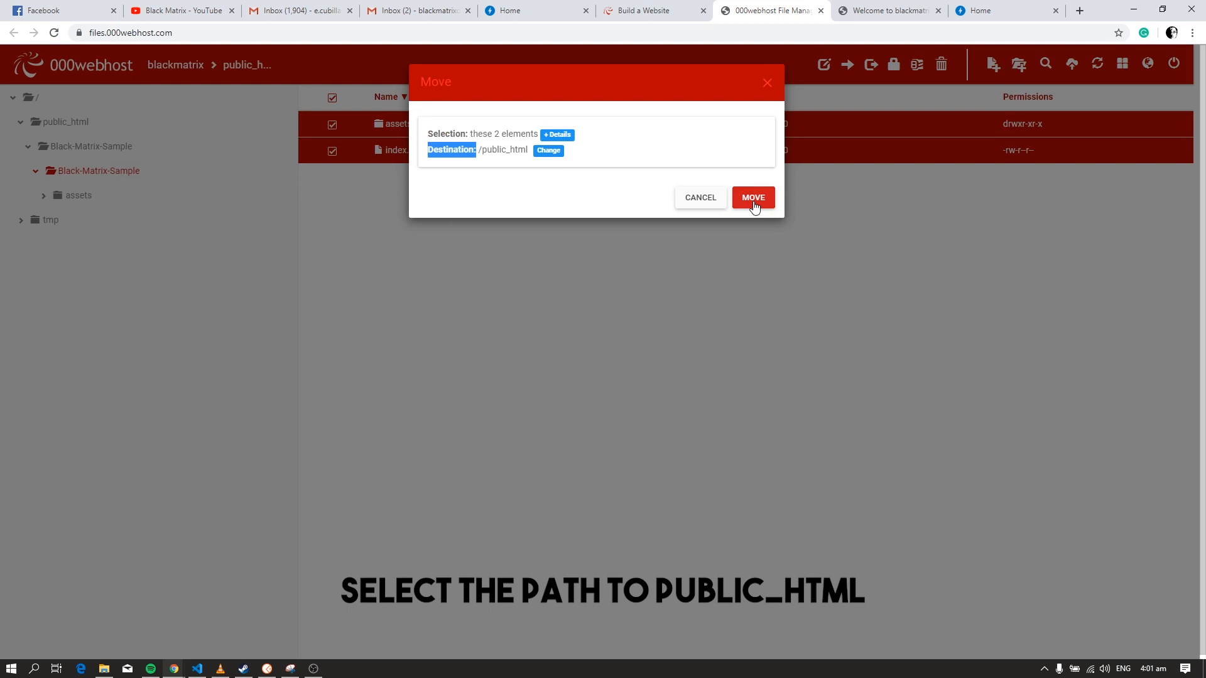
pyautogui.click(753, 197)
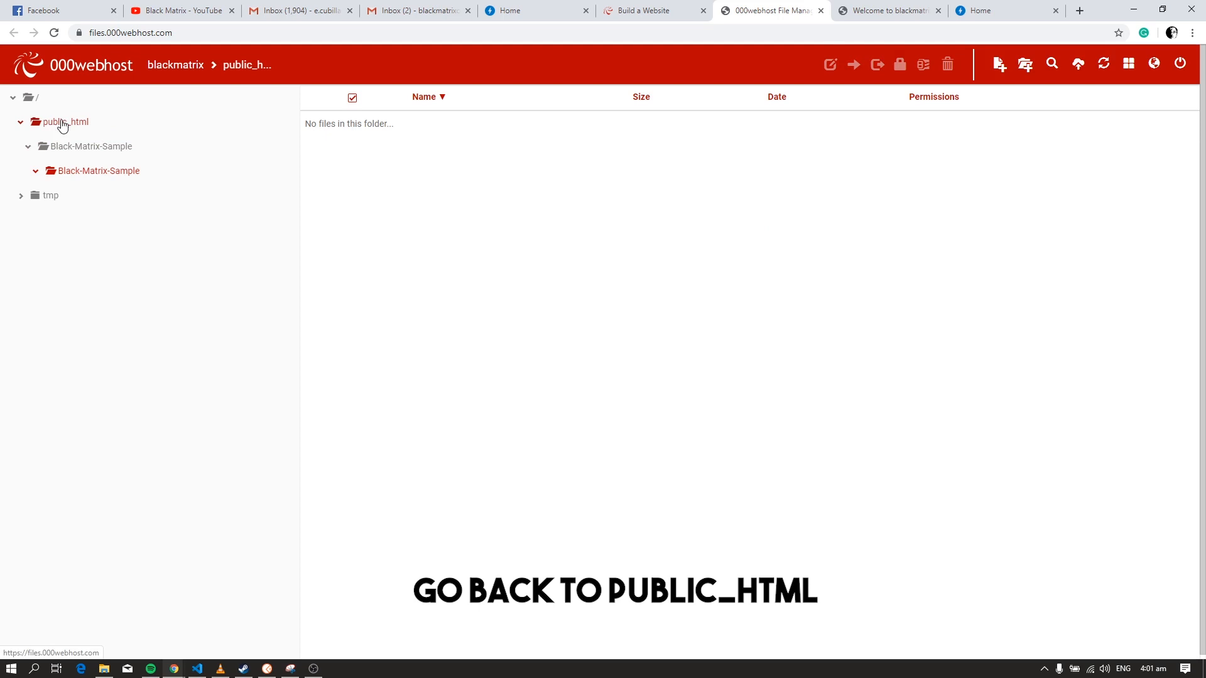
# - Delete the Black-Matrix-Sample folder and Black-Matrix-Sample.zip from public_html
pyautogui.click(65, 122)
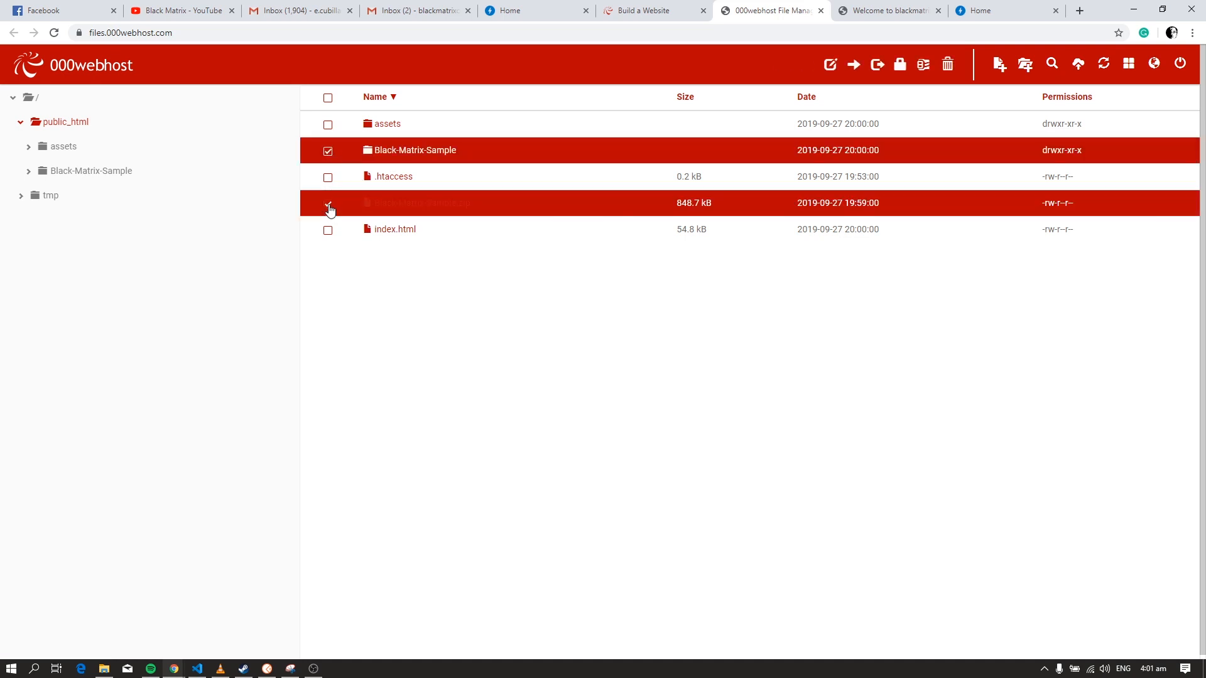
pyautogui.click(327, 203)
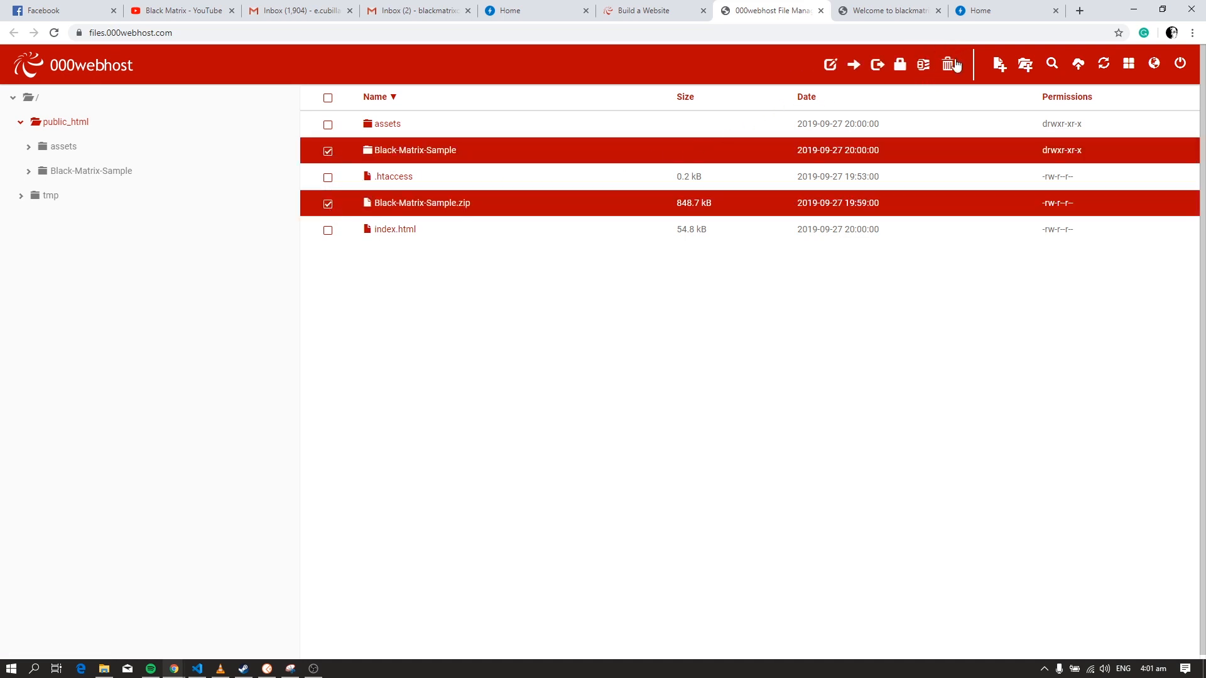
pyautogui.click(948, 64)
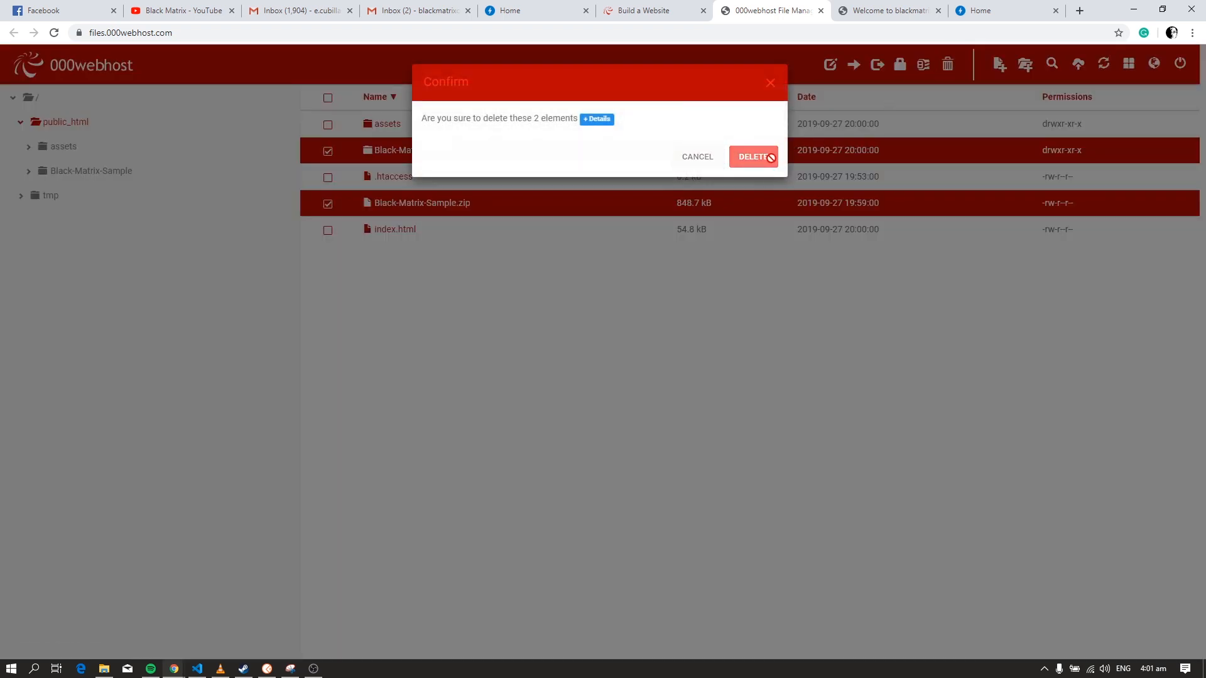
pyautogui.click(753, 156)
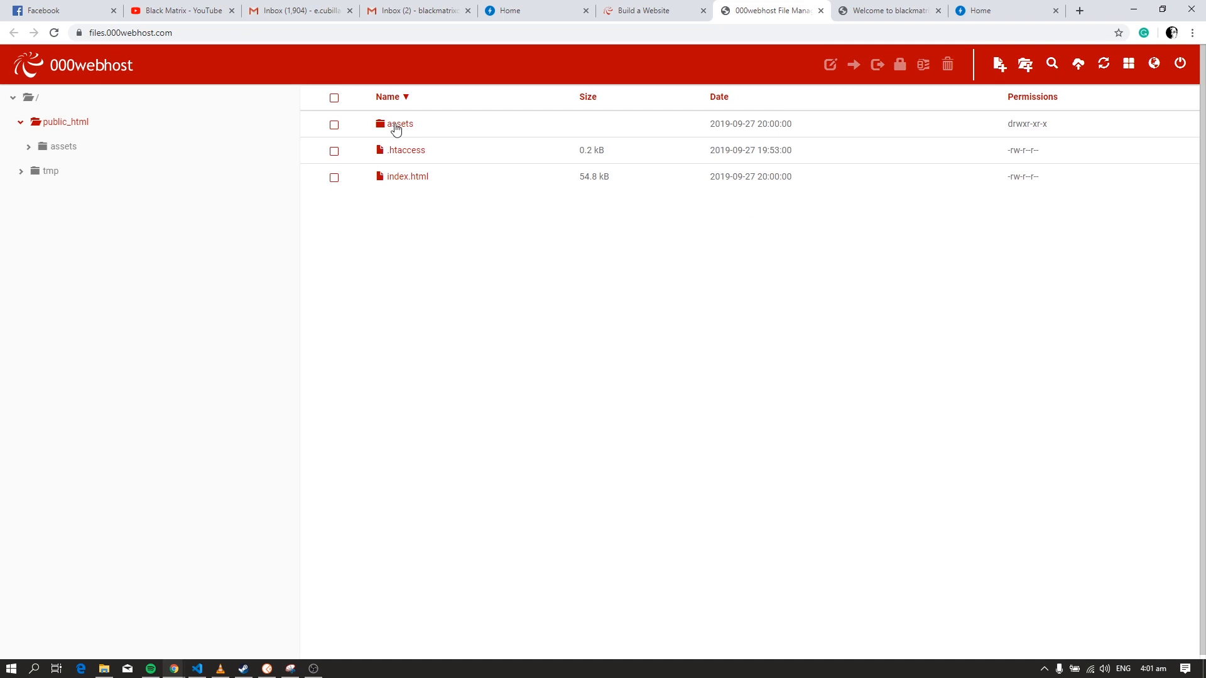
pyautogui.click(333, 123)
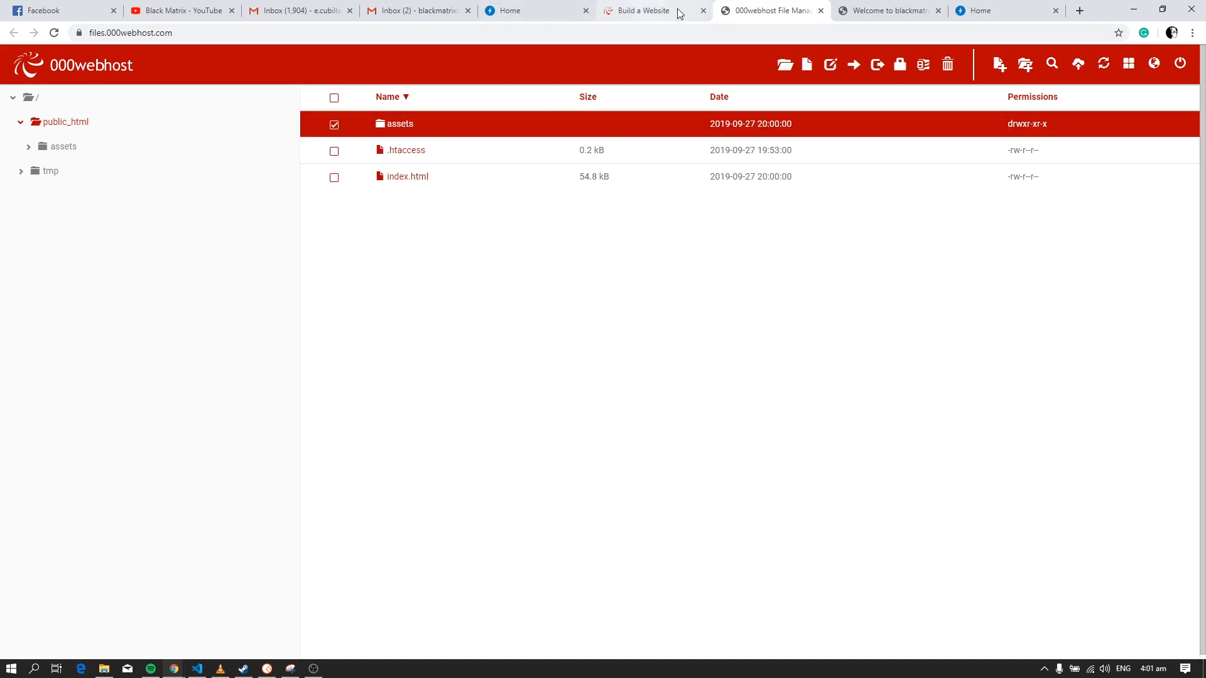
# - Scroll the live Black Matrix Sample site at blackmatrix.000webhostapp.com
pyautogui.click(891, 11)
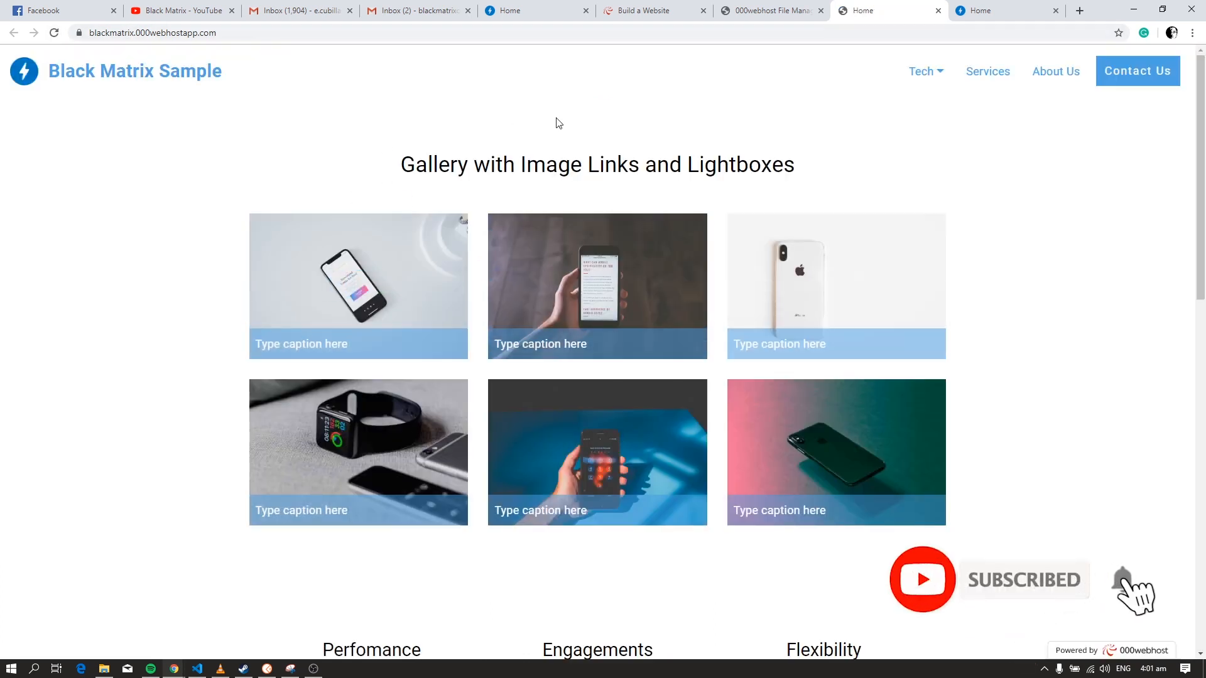
pyautogui.scroll(-3)
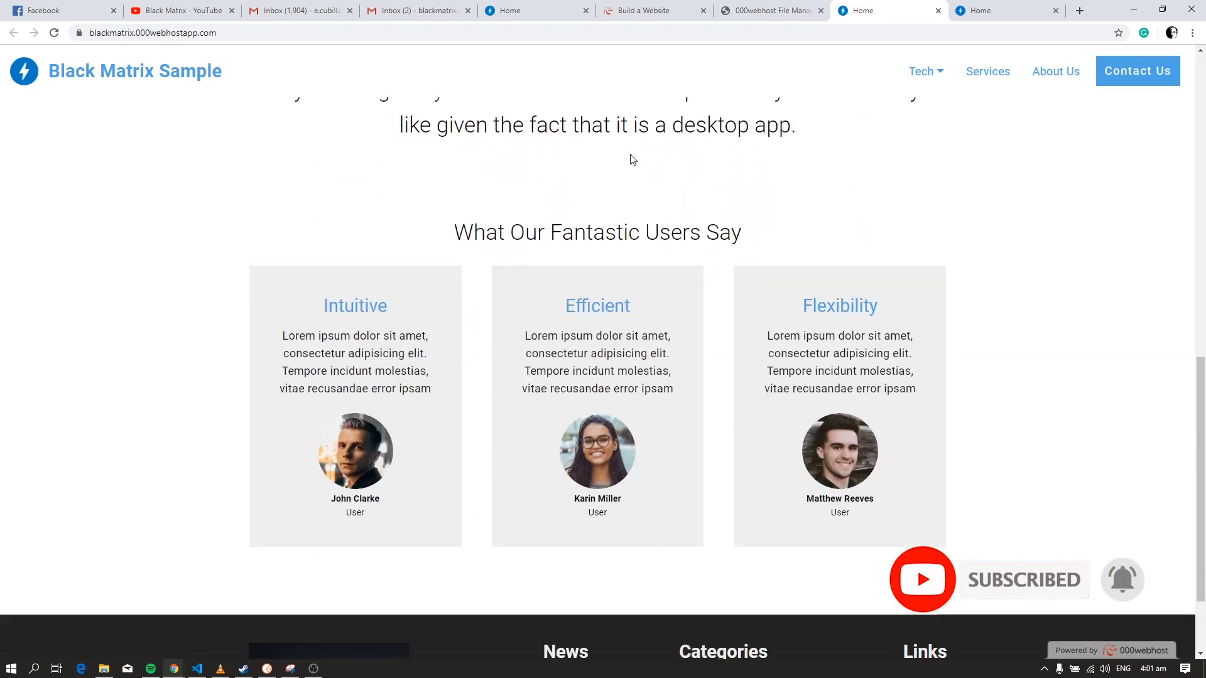